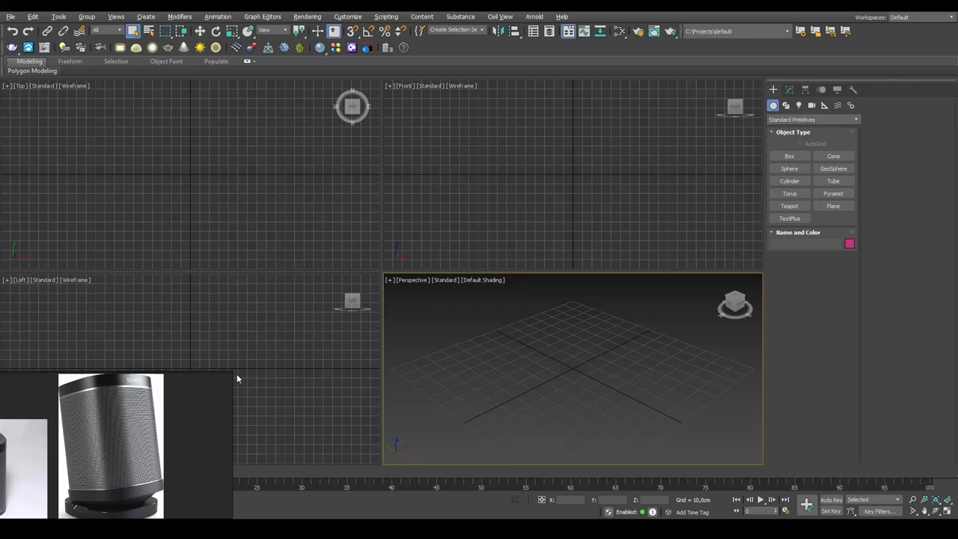
mouse_move(115, 437)
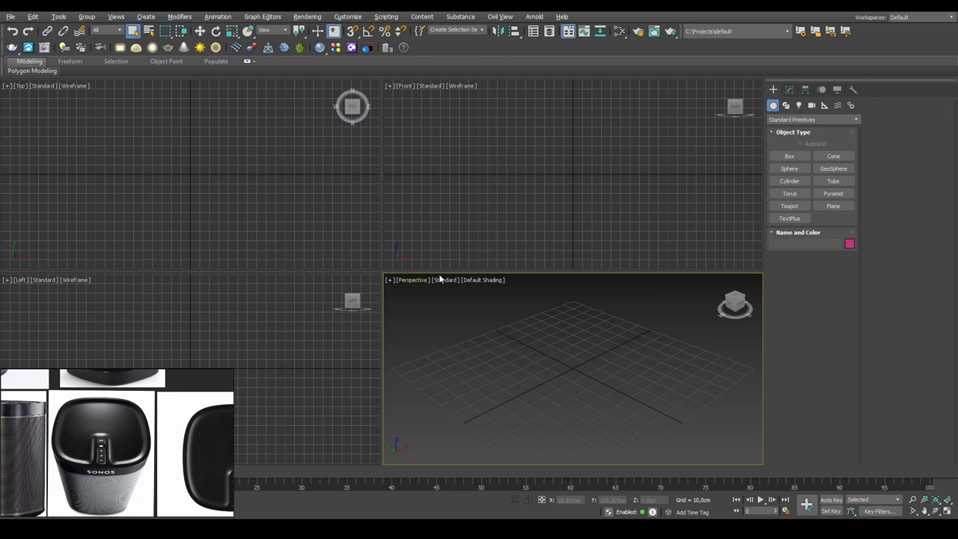
mouse_move(527, 353)
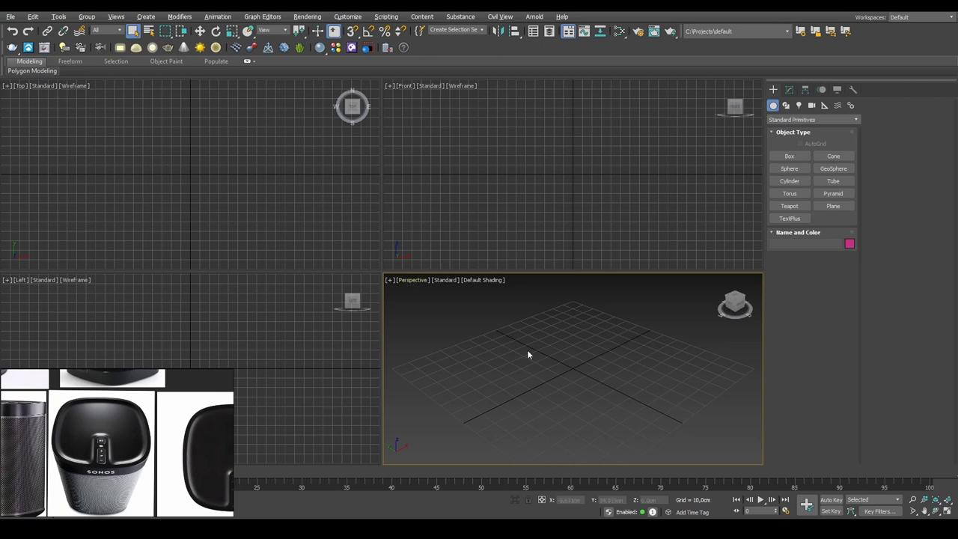
mouse_move(467, 322)
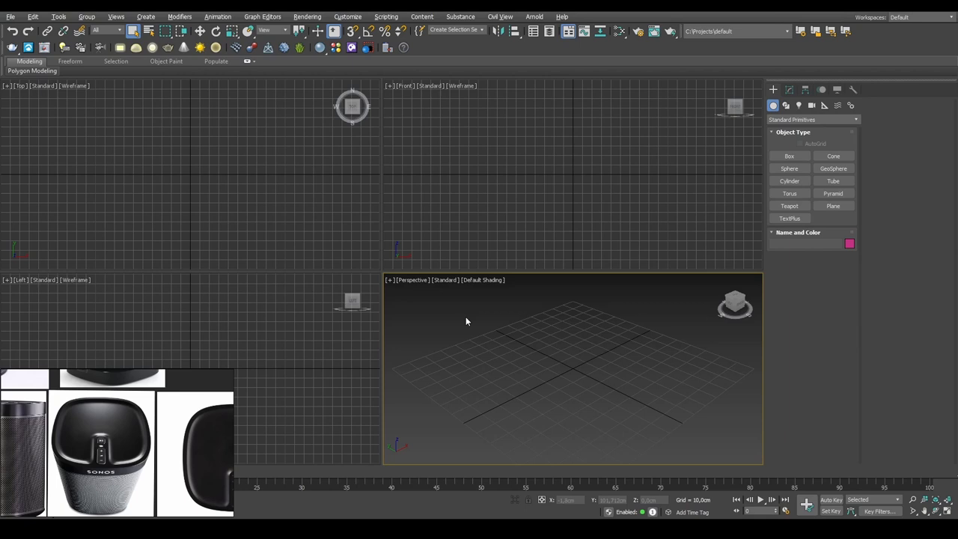
mouse_move(179, 422)
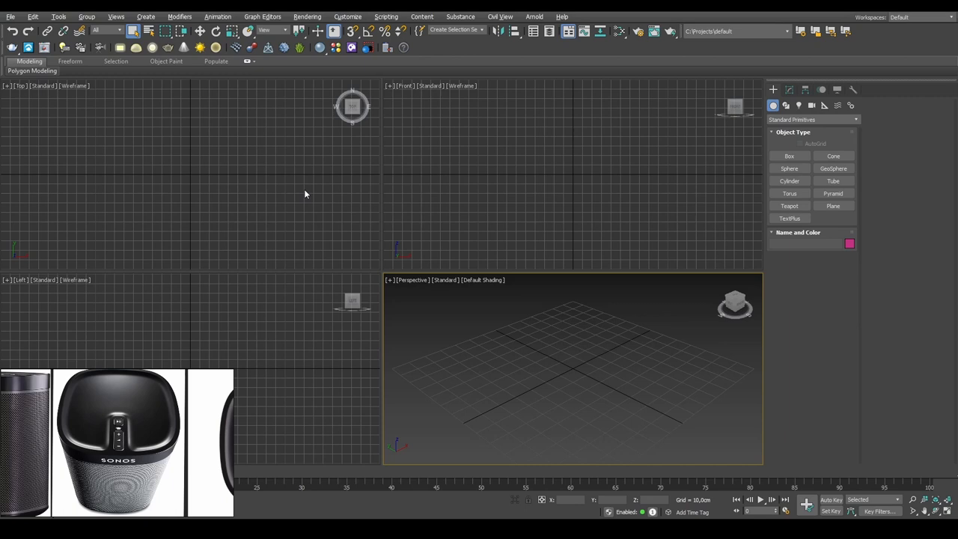
mouse_move(230, 82)
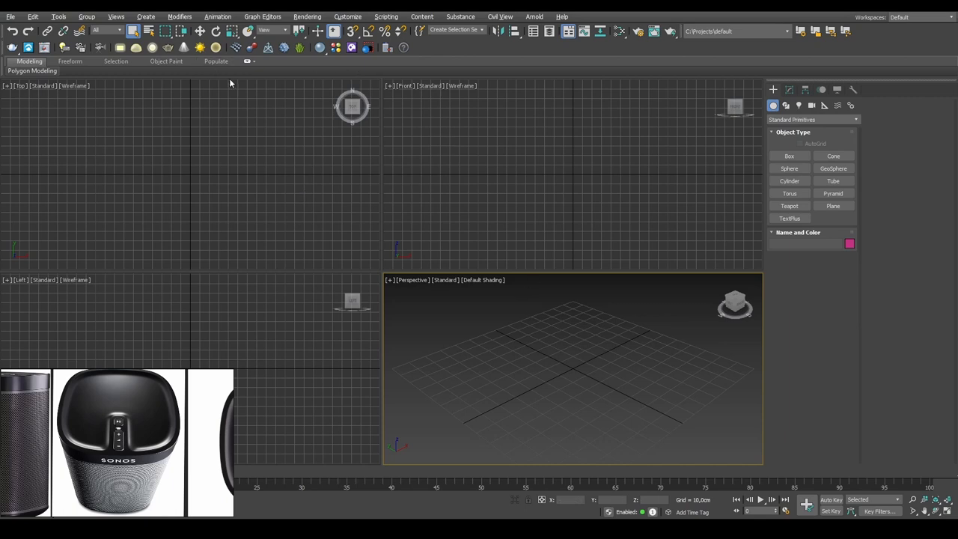
mouse_move(353, 105)
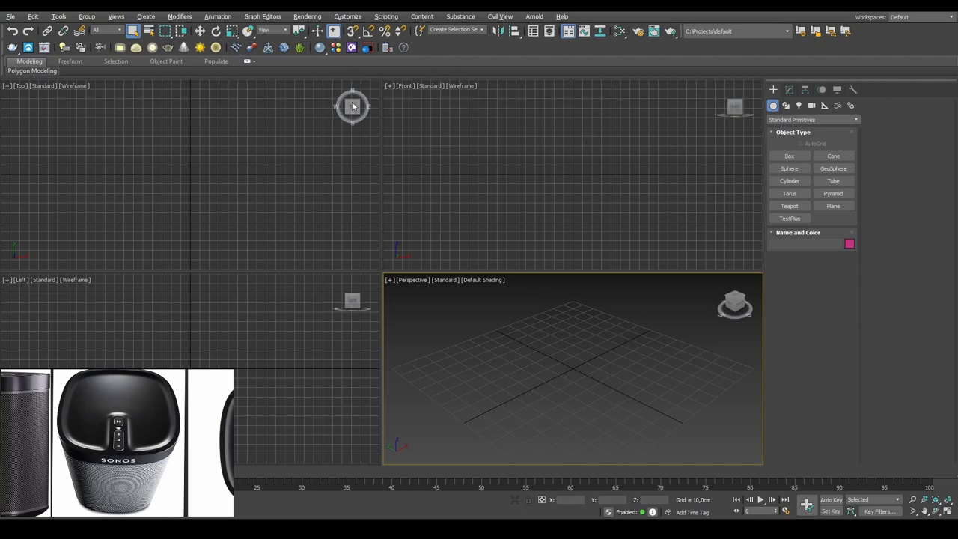
mouse_move(574, 84)
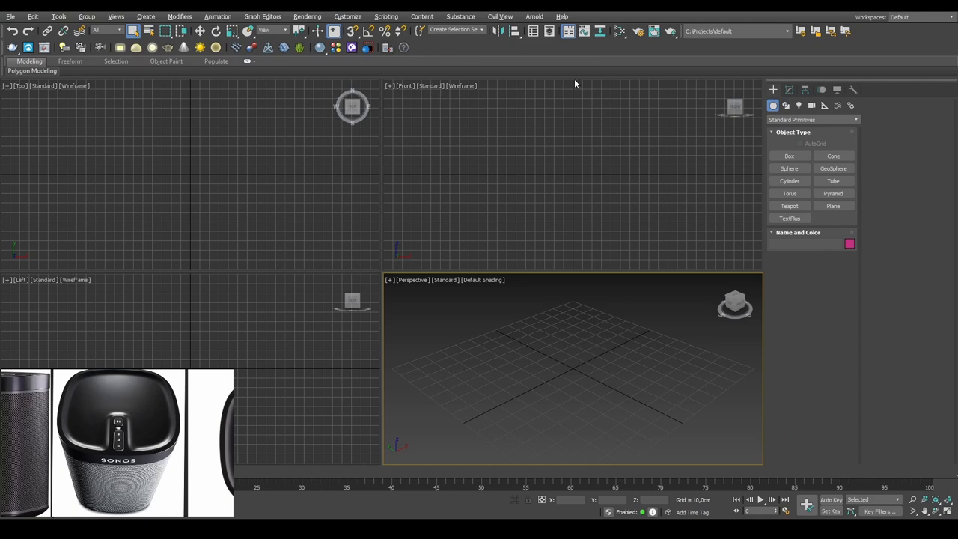
mouse_move(356, 395)
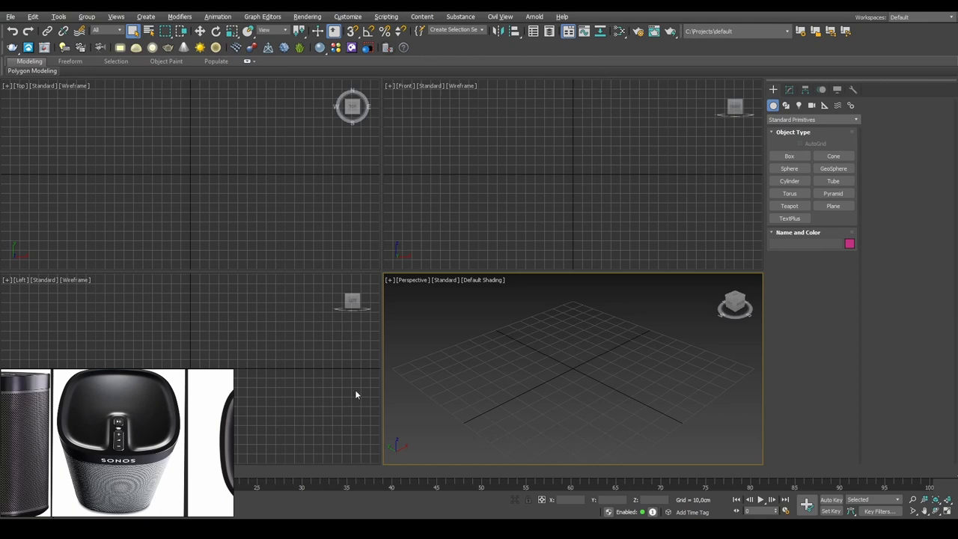
mouse_move(547, 269)
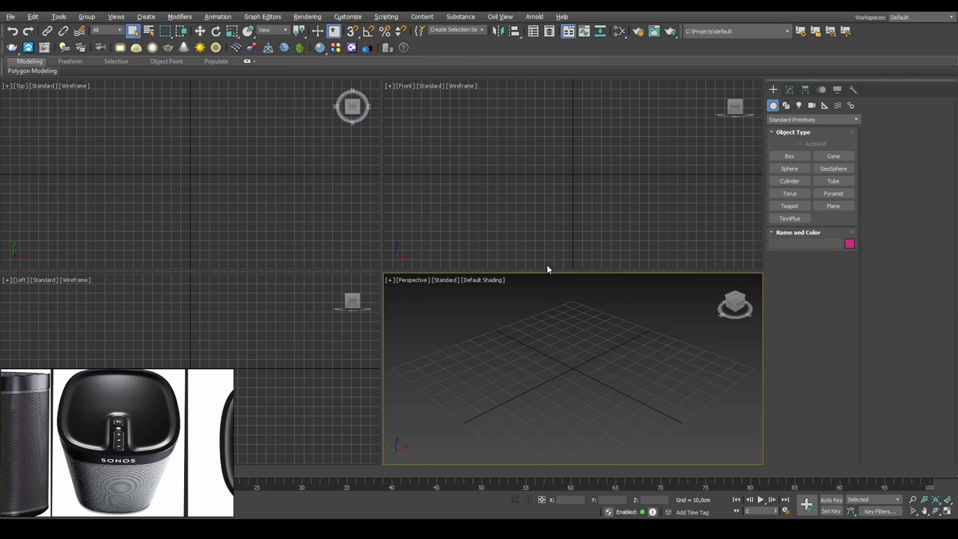
mouse_move(470, 231)
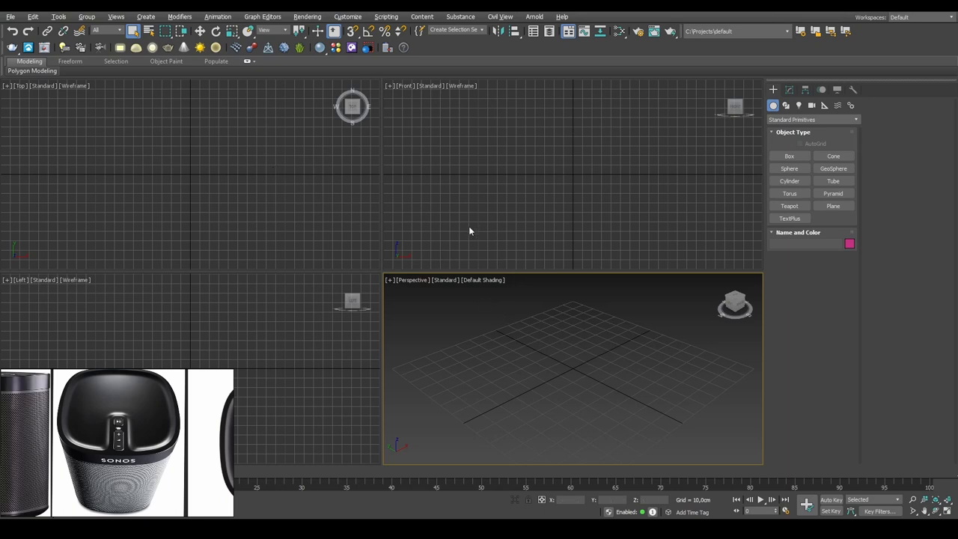
mouse_move(532, 320)
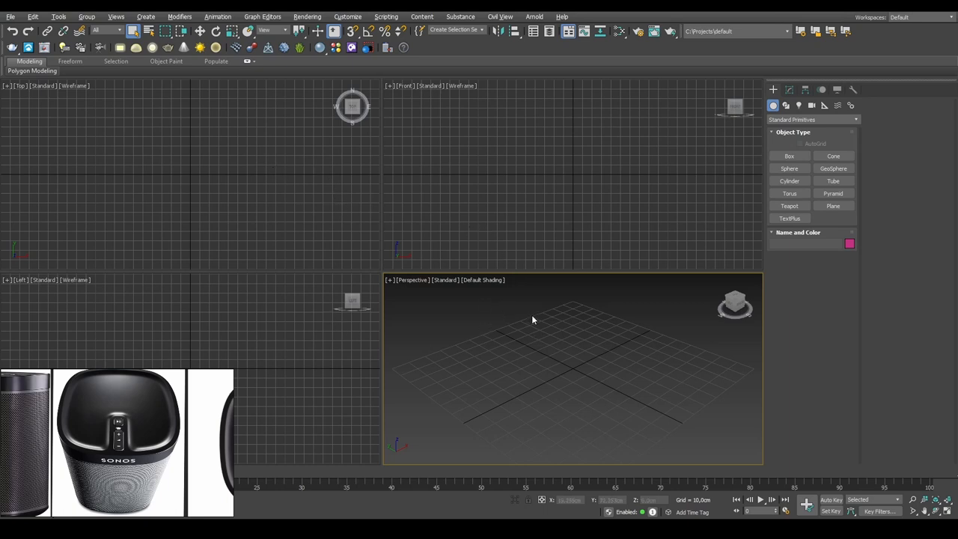
mouse_move(509, 310)
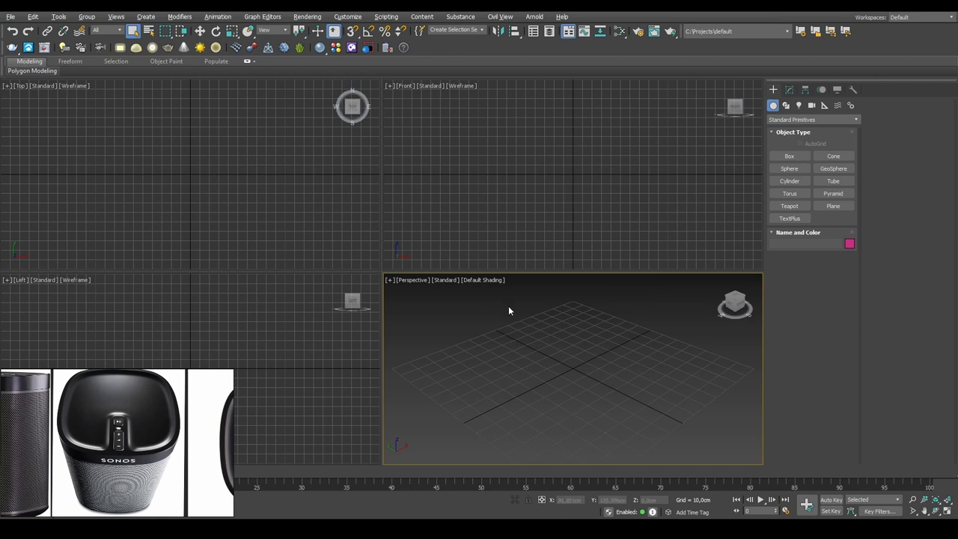
mouse_move(611, 356)
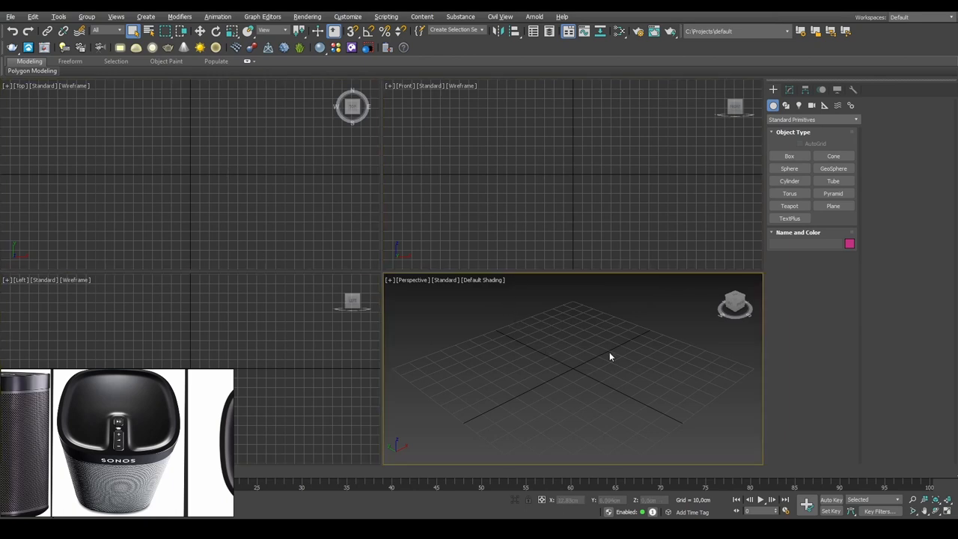
mouse_move(240, 158)
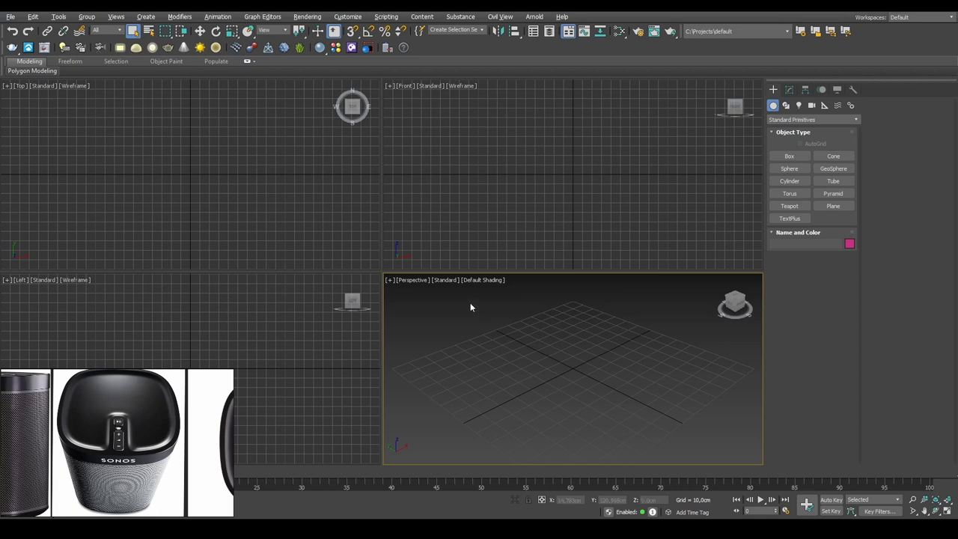
mouse_move(476, 302)
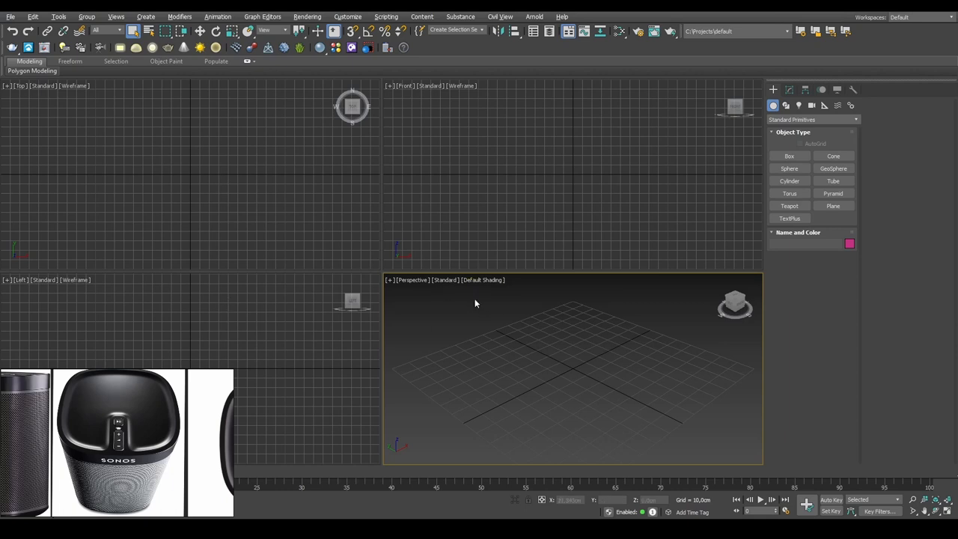
mouse_move(520, 318)
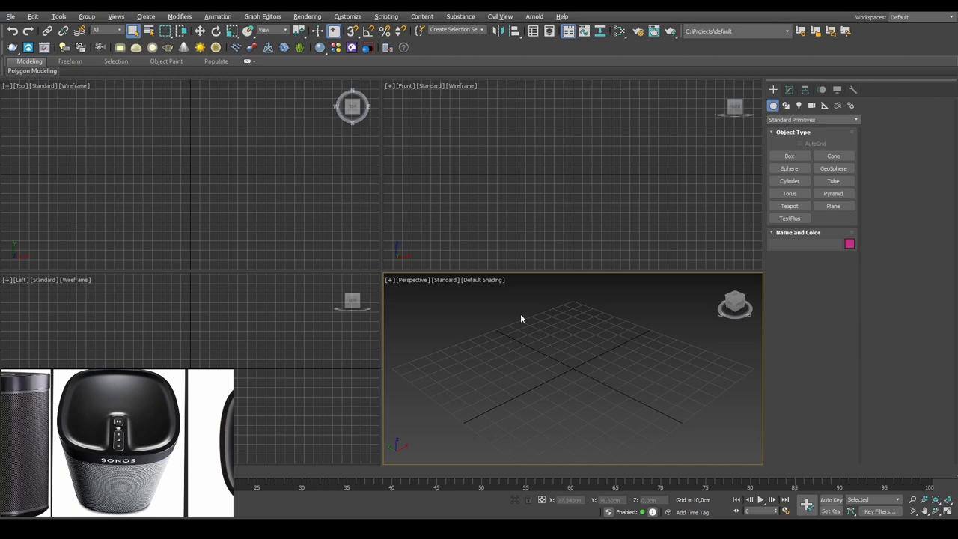
mouse_move(527, 350)
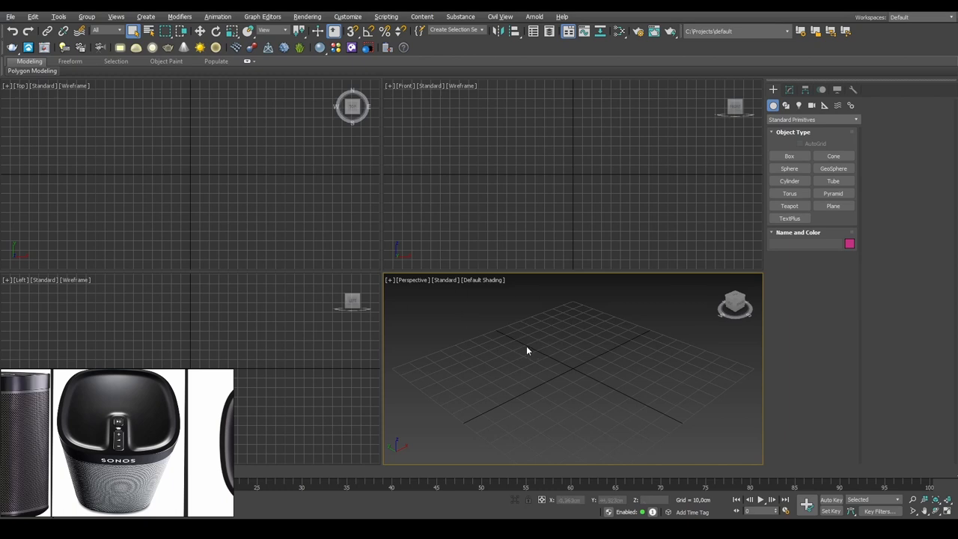
Step: View the empty grid from directly above in the perspective viewport
key(l)
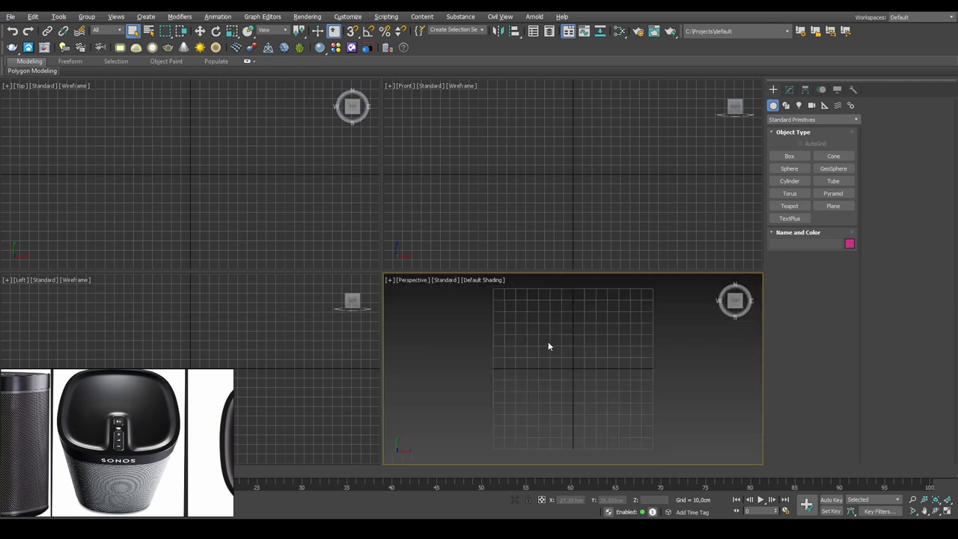
Step: Orbit the perspective view back to an angled look at the grid
drag(551, 346, 536, 340)
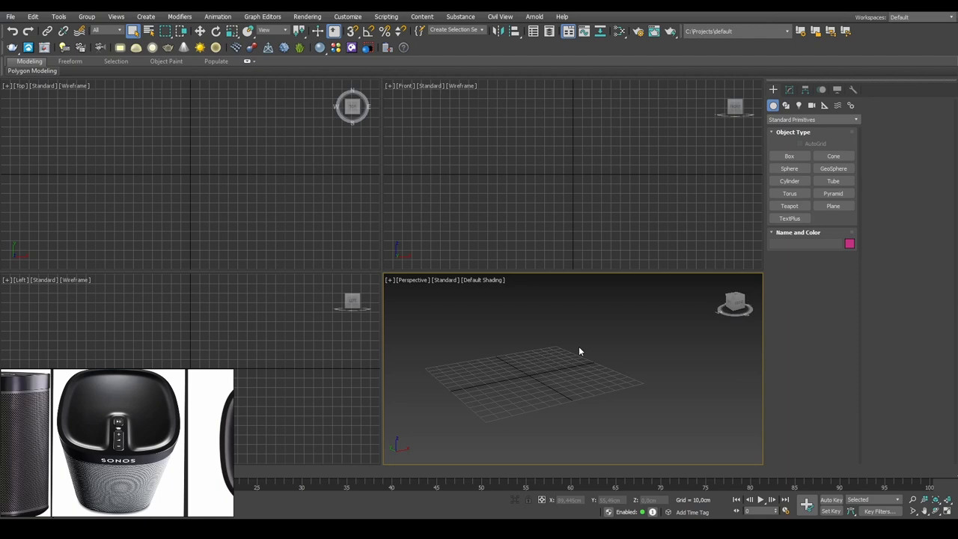
mouse_move(561, 352)
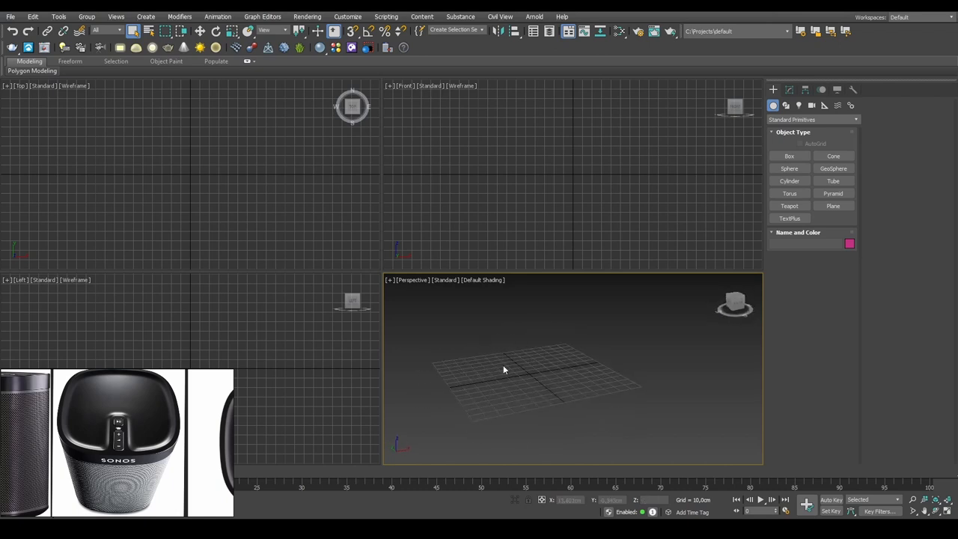
mouse_move(516, 350)
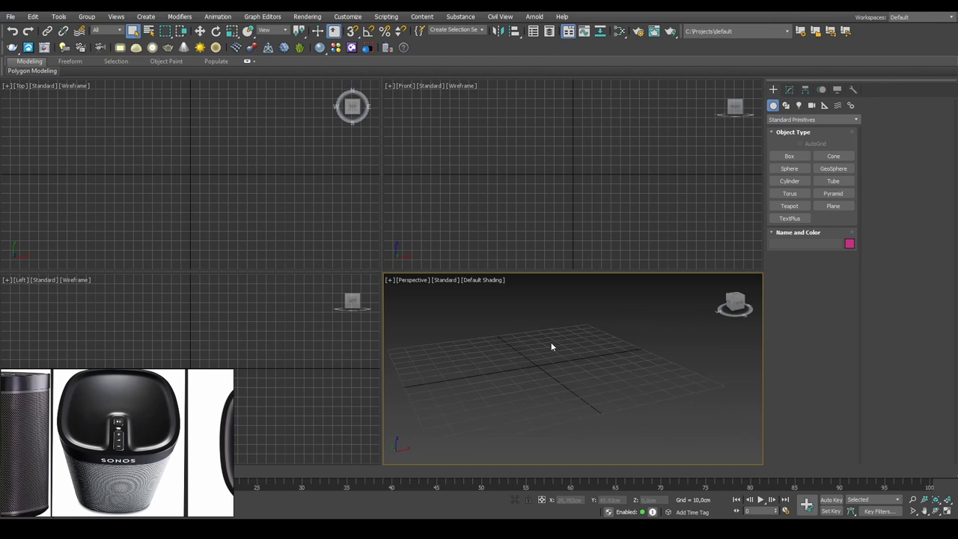
mouse_move(556, 352)
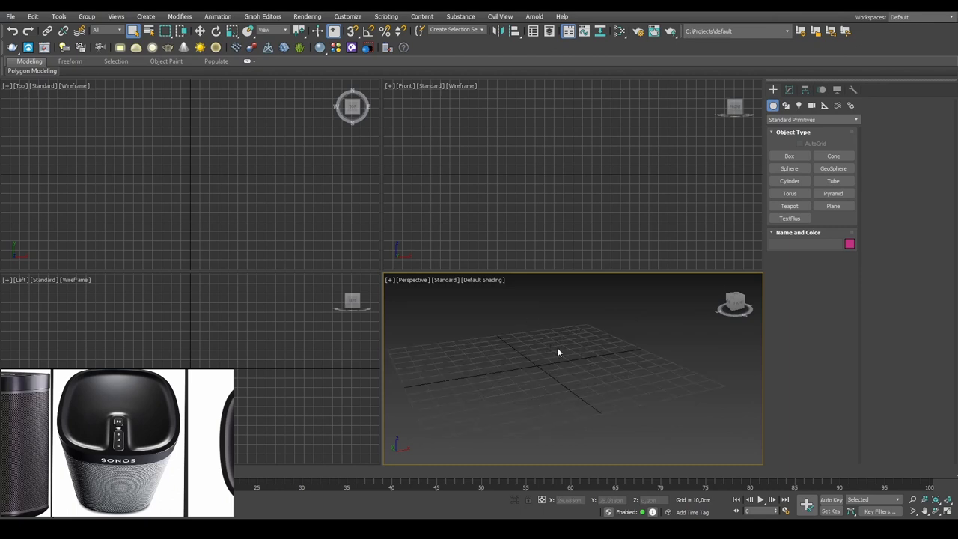
mouse_move(546, 347)
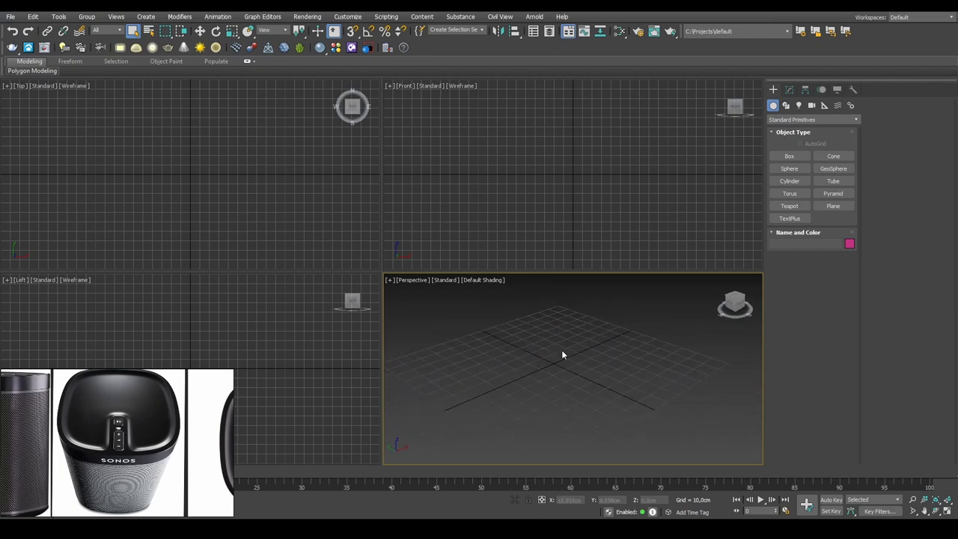
Step: Browse the Create panel categories (cameras, helpers, lights) and settle on Geometry's standard primitives
click(772, 105)
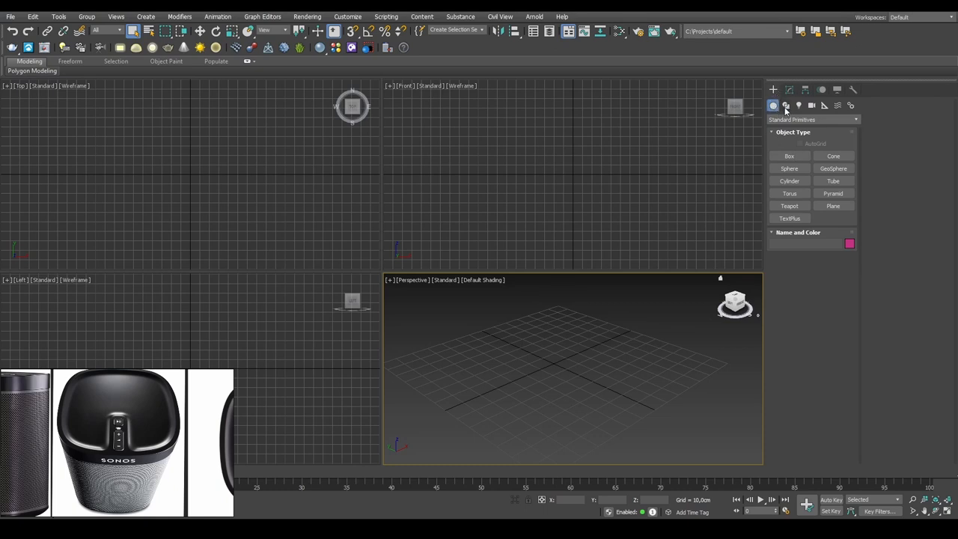
click(784, 105)
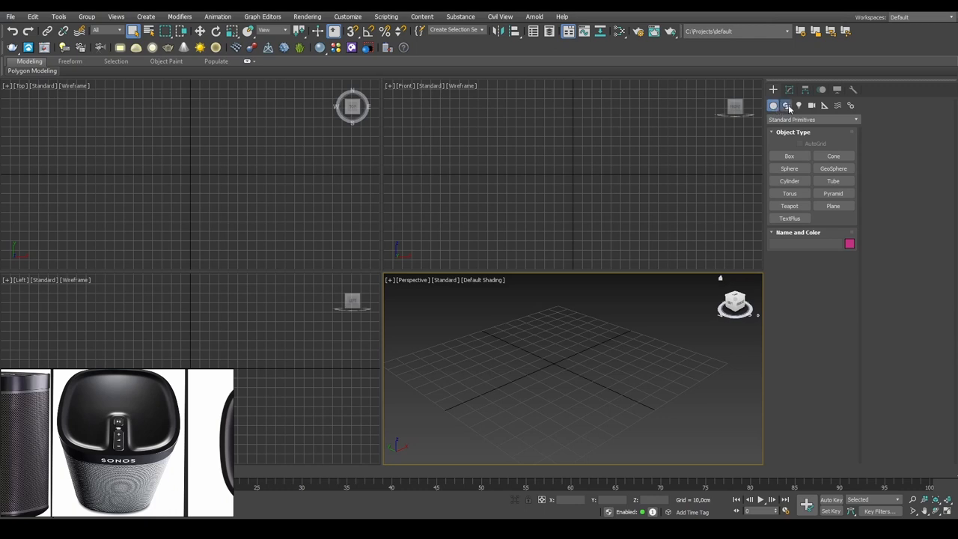
click(811, 105)
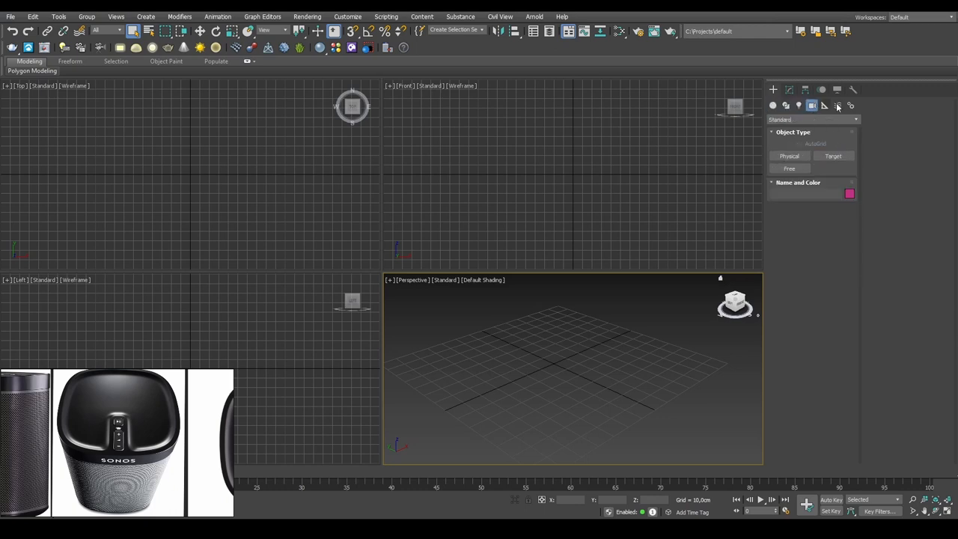
click(823, 104)
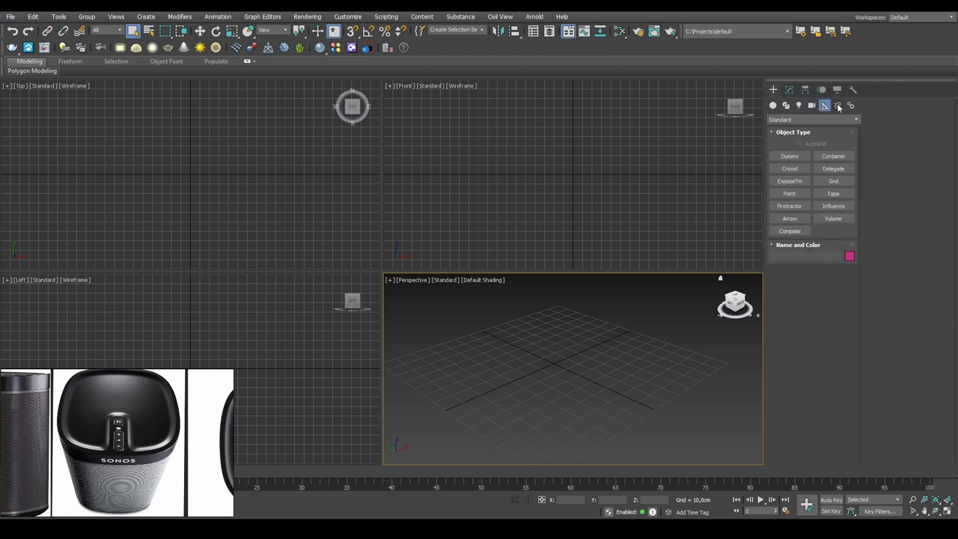
click(850, 105)
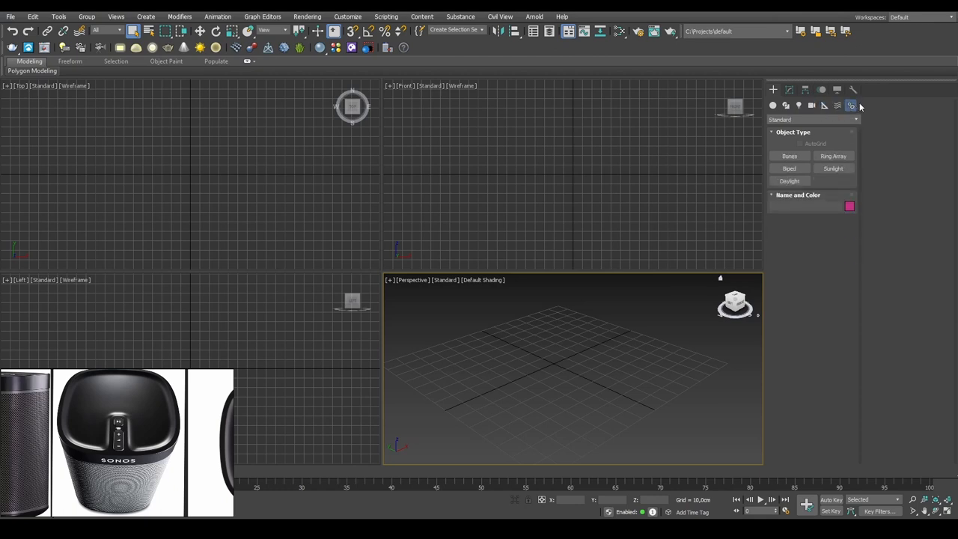
click(772, 105)
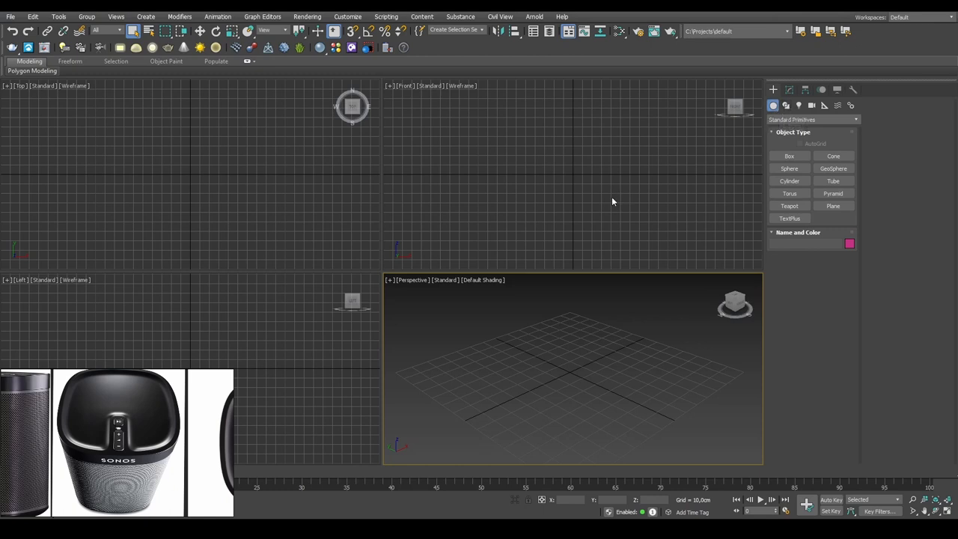
mouse_move(613, 202)
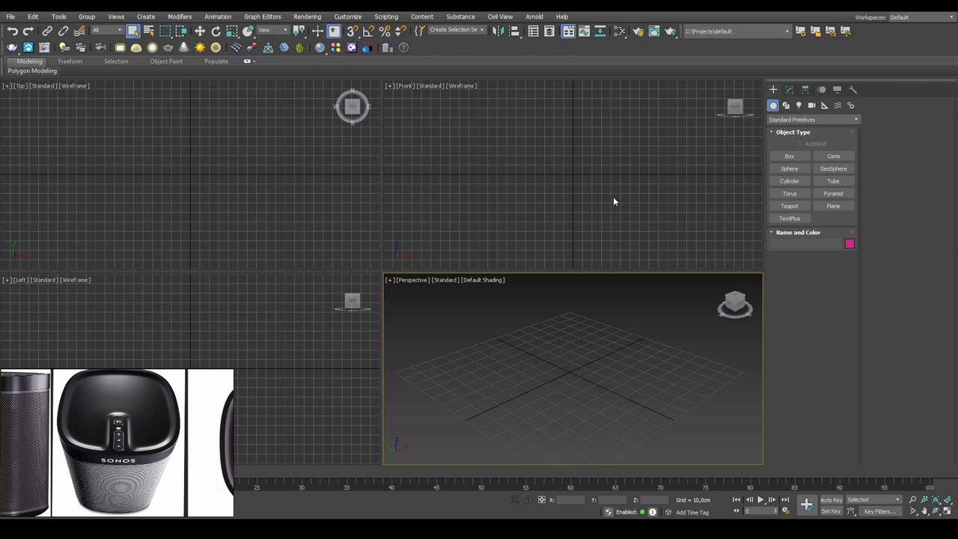
mouse_move(413, 196)
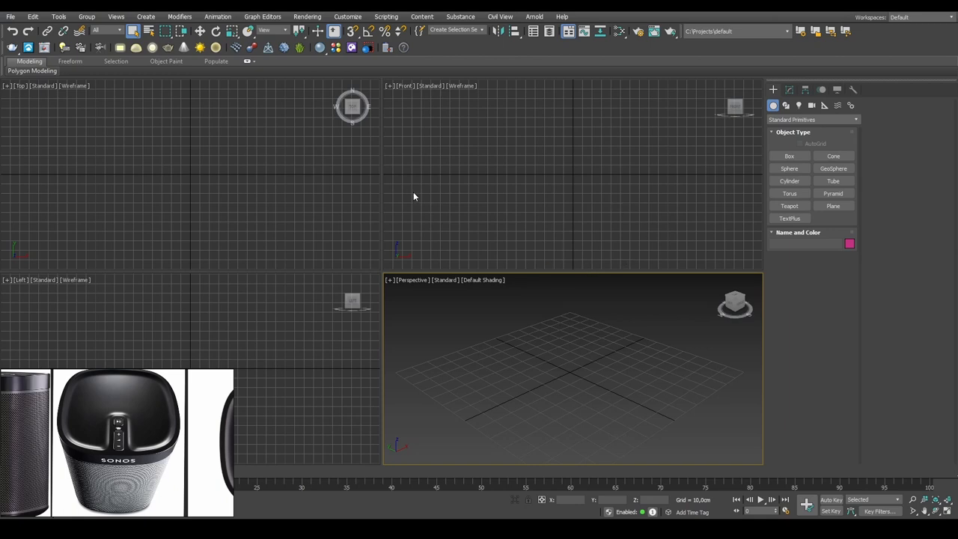
mouse_move(100, 59)
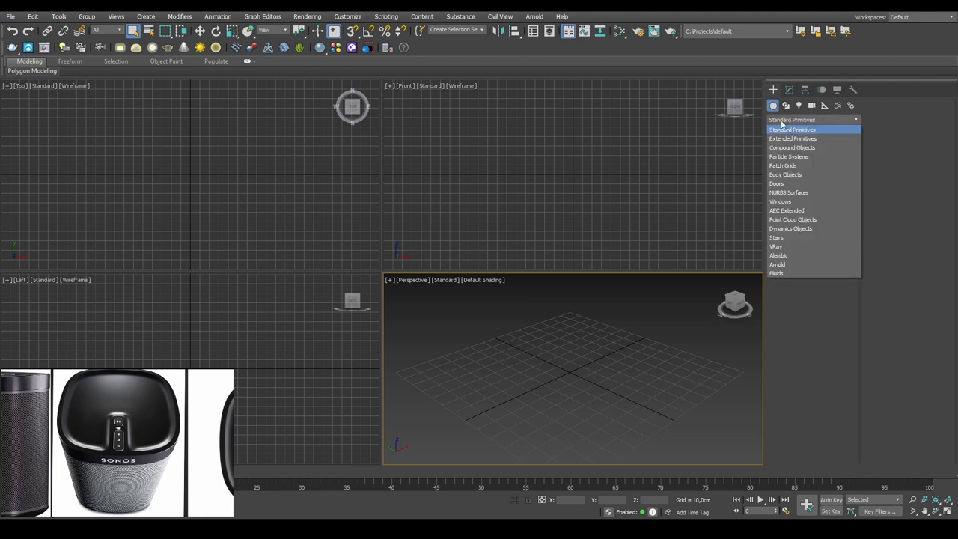
mouse_move(806, 126)
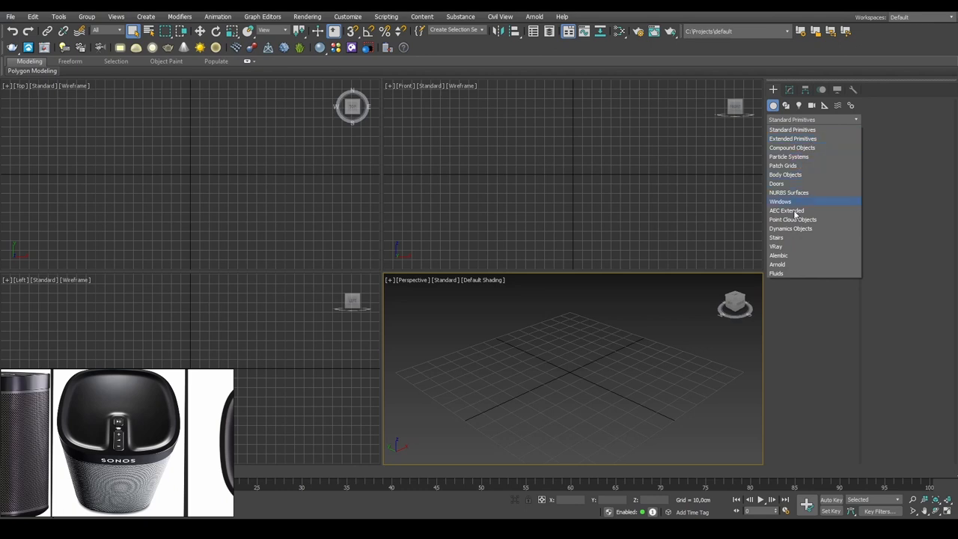
click(786, 104)
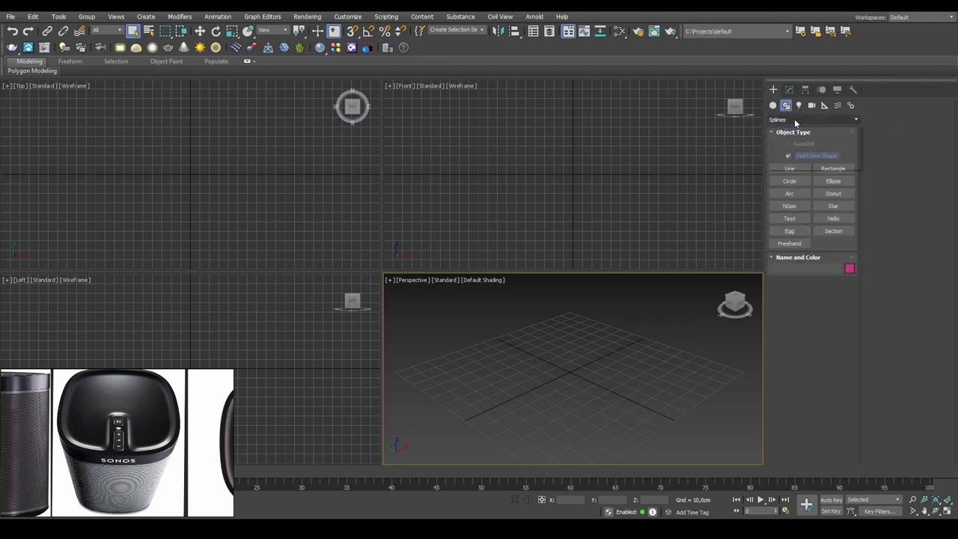
click(773, 105)
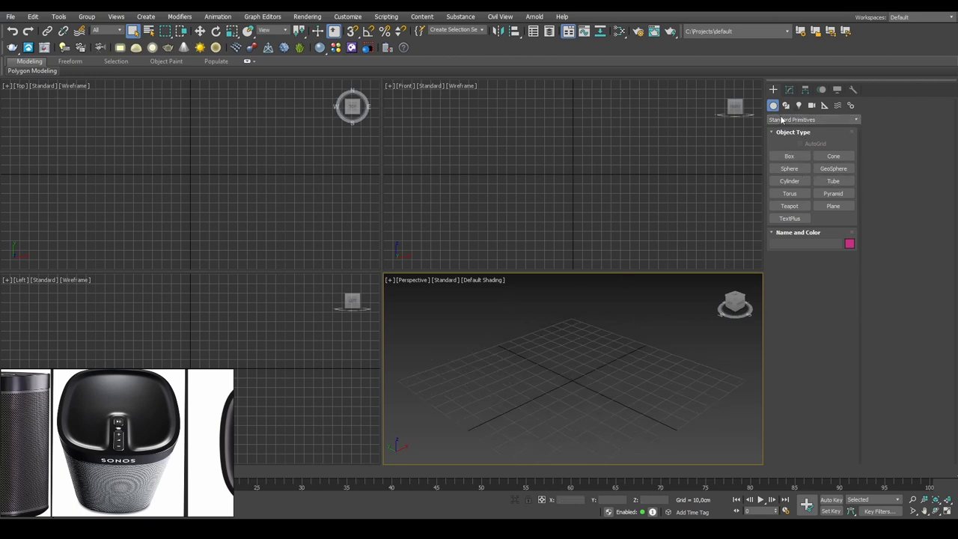
Step: Review the Modify panel and its modifier list, then return to the Create panel for box creation
click(789, 105)
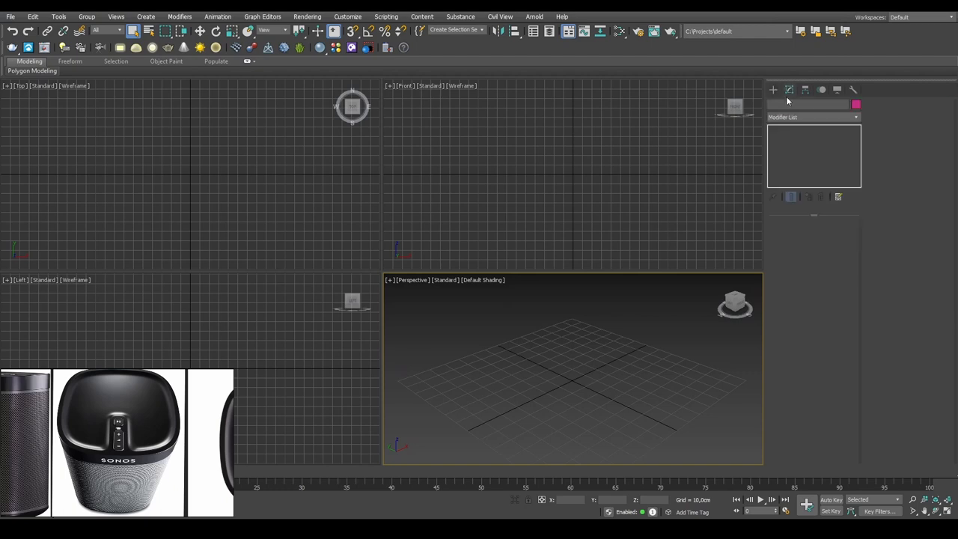
mouse_move(772, 97)
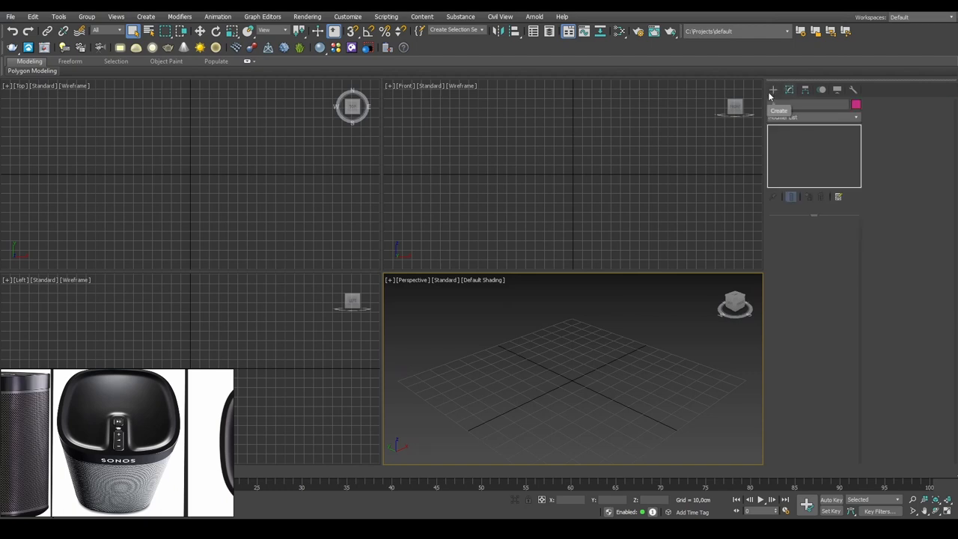
click(790, 90)
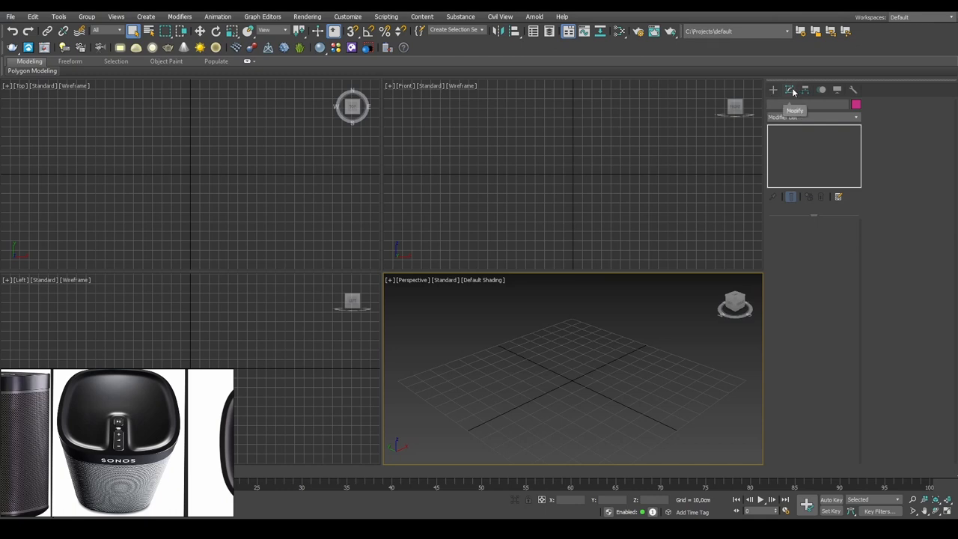
mouse_move(822, 201)
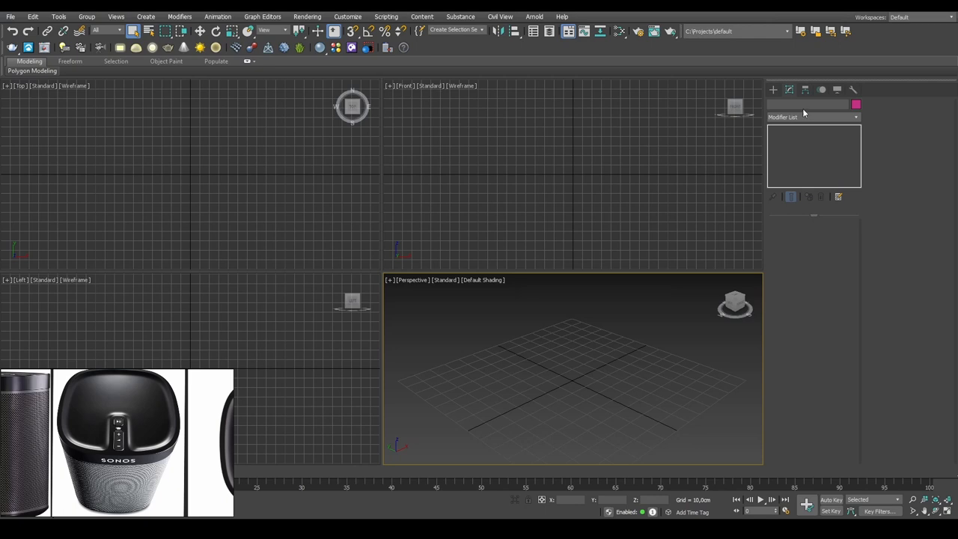
mouse_move(804, 123)
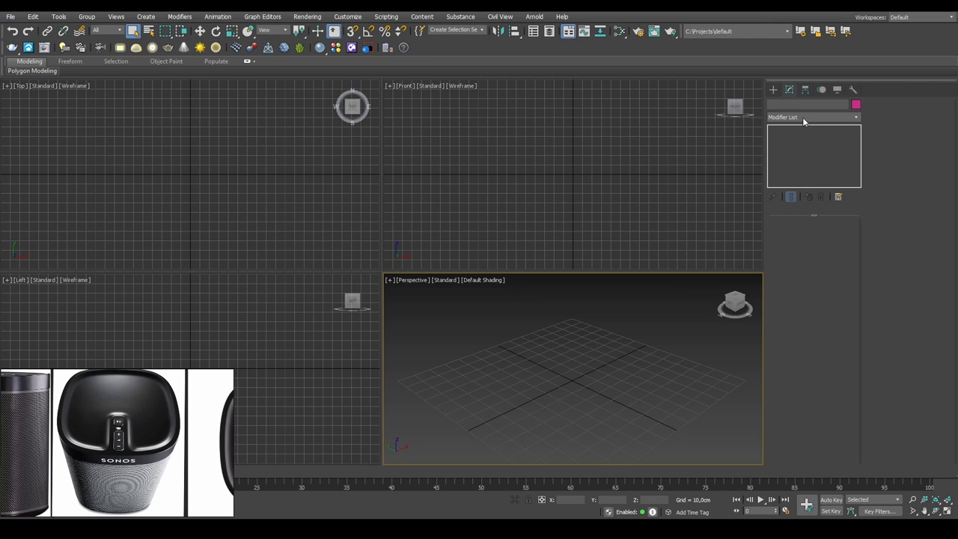
click(811, 117)
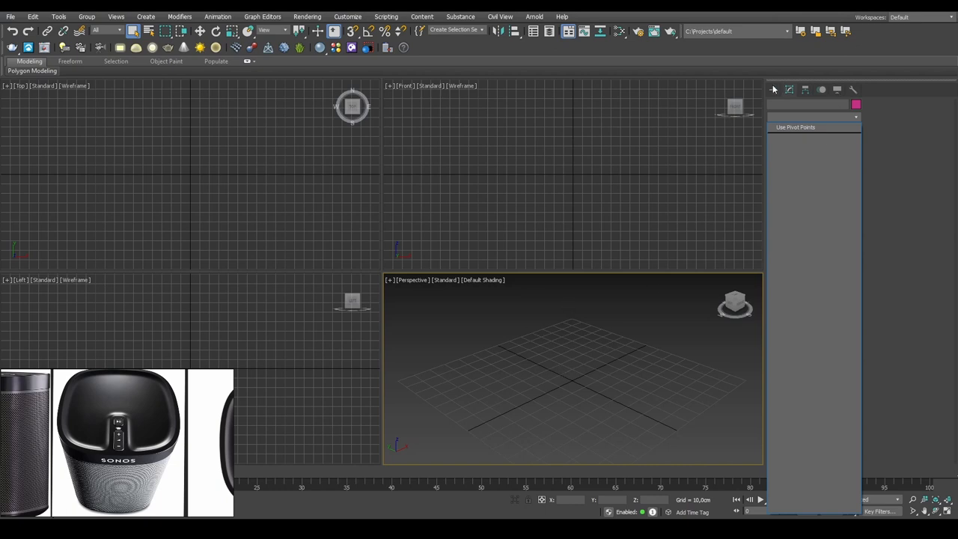
click(773, 90)
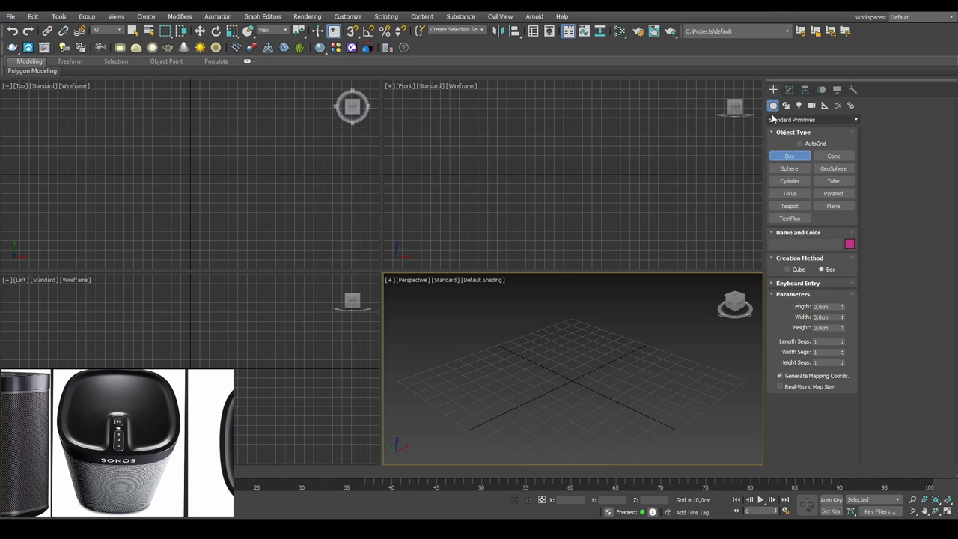
Step: Drag out a box, Box001, on the grid and check its size parameters
drag(524, 344, 623, 377)
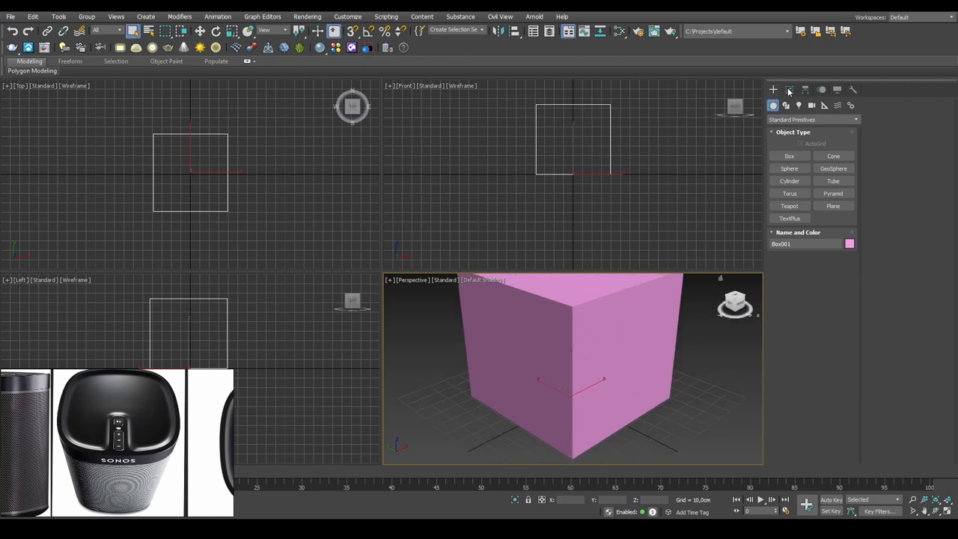
click(790, 90)
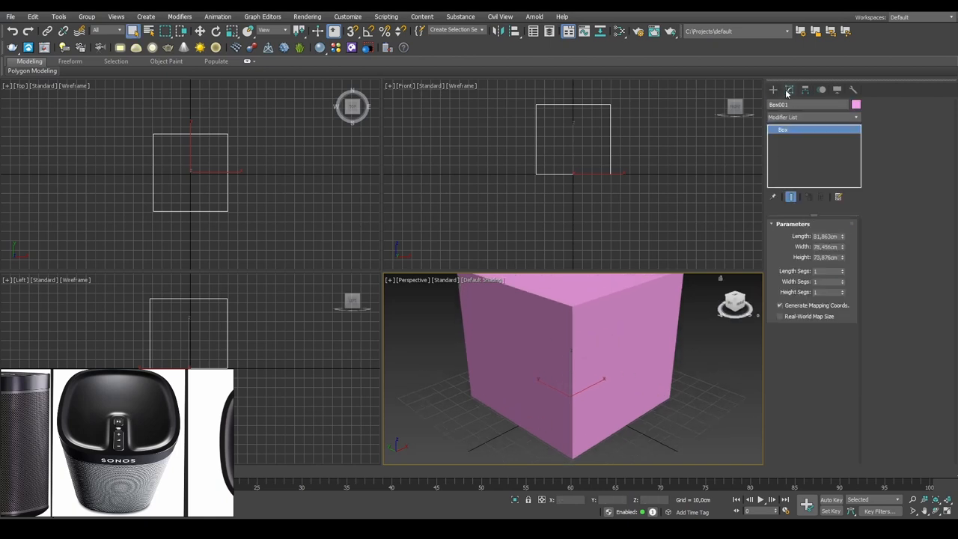
click(772, 90)
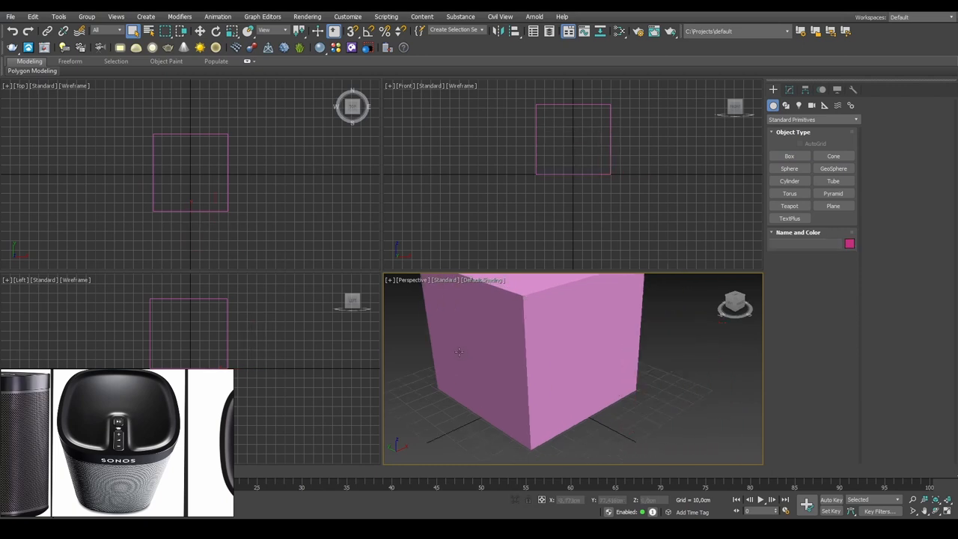
Step: Select the box and show it with edged faces, its size values open in Modify
click(788, 90)
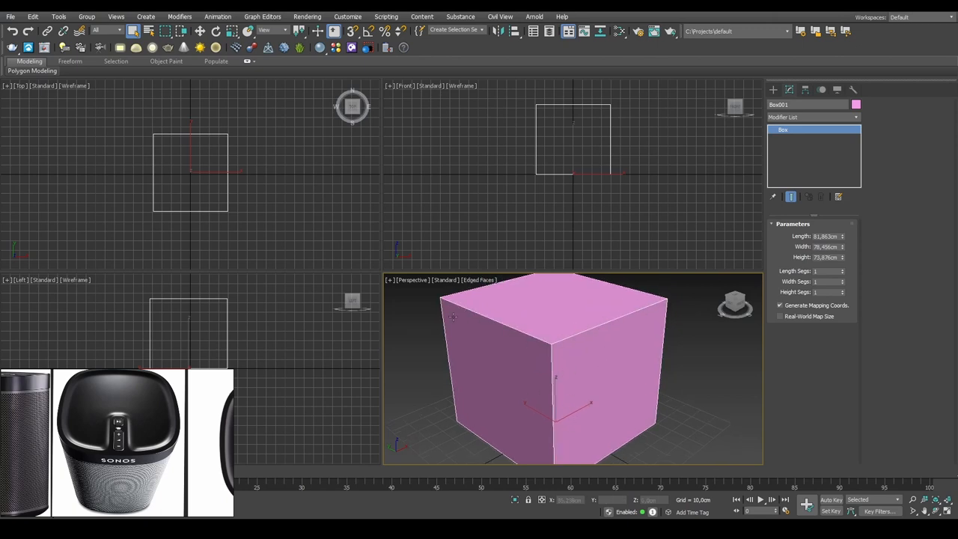
click(841, 270)
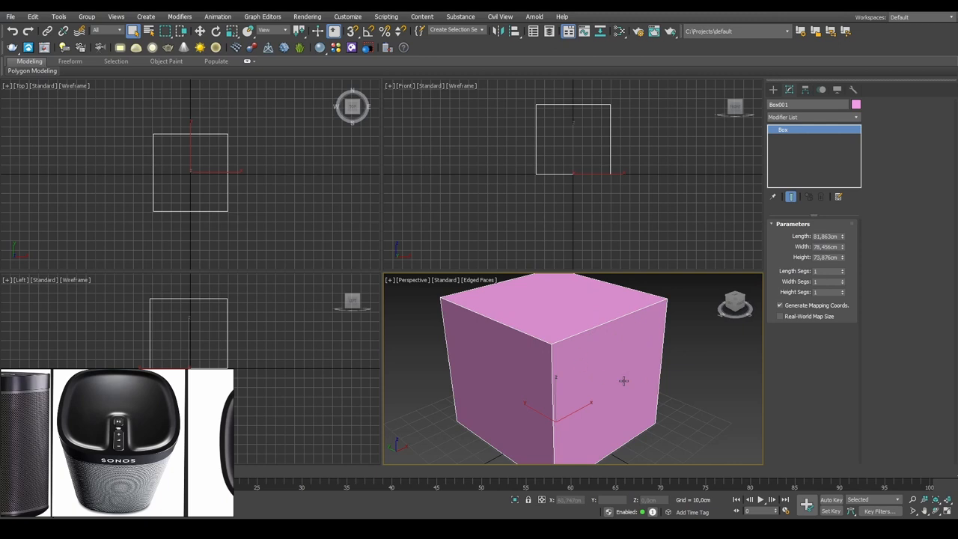
mouse_move(633, 365)
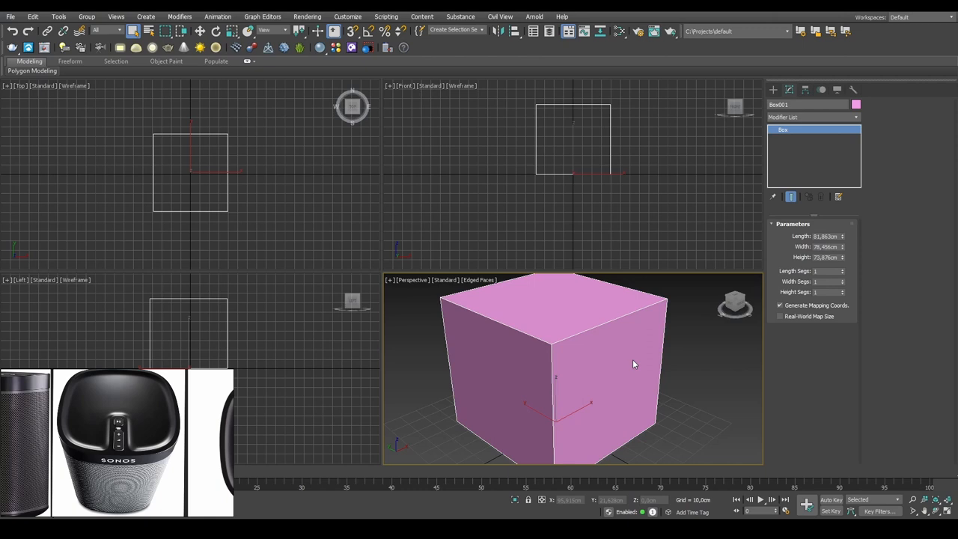
mouse_move(631, 373)
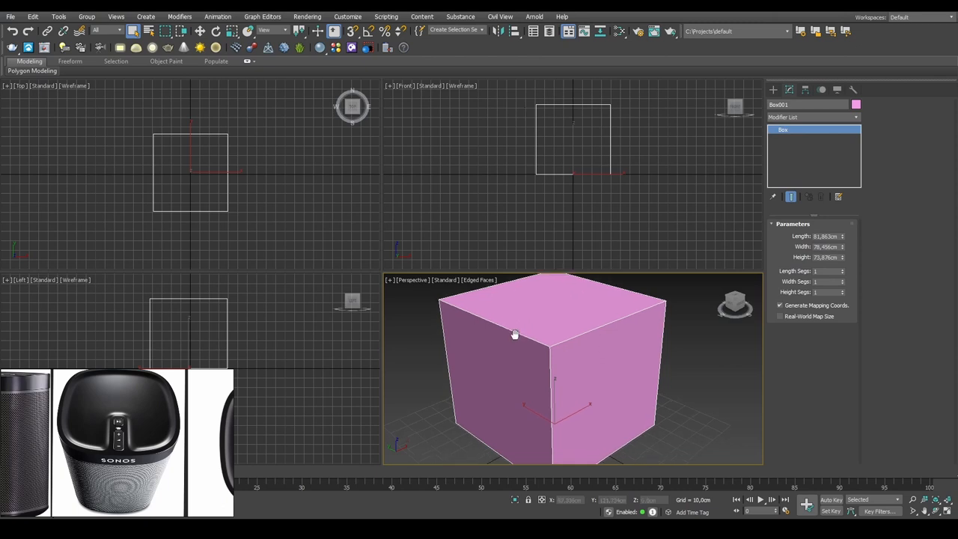
mouse_move(475, 322)
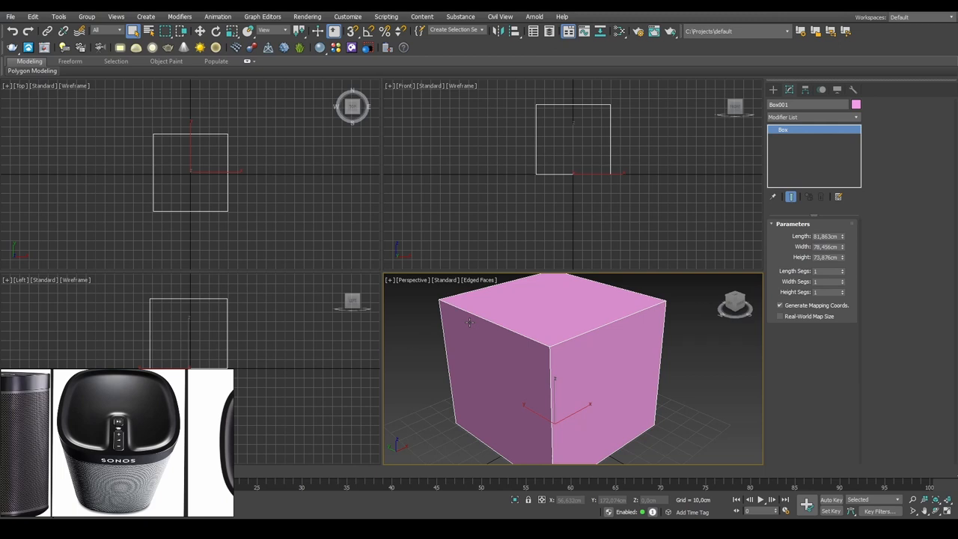
mouse_move(437, 338)
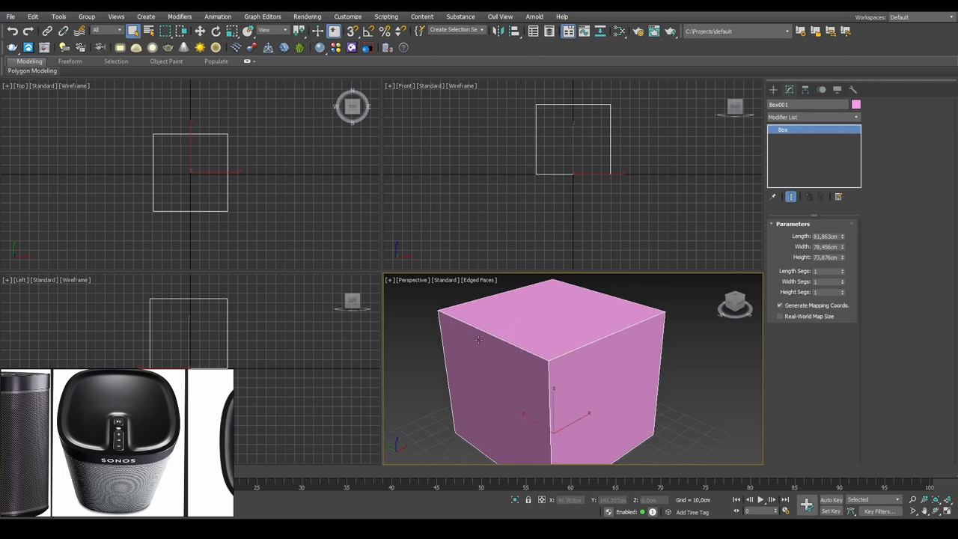
mouse_move(539, 341)
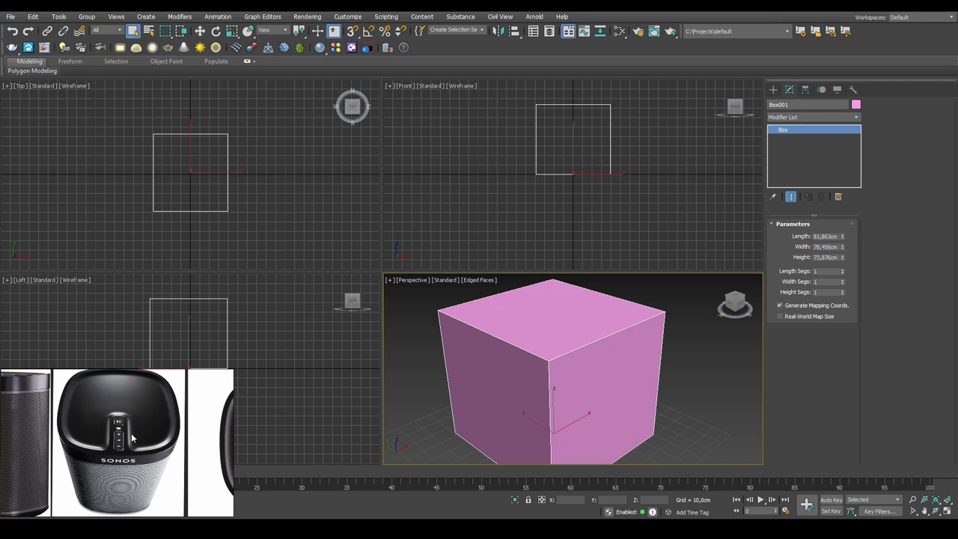
mouse_move(141, 424)
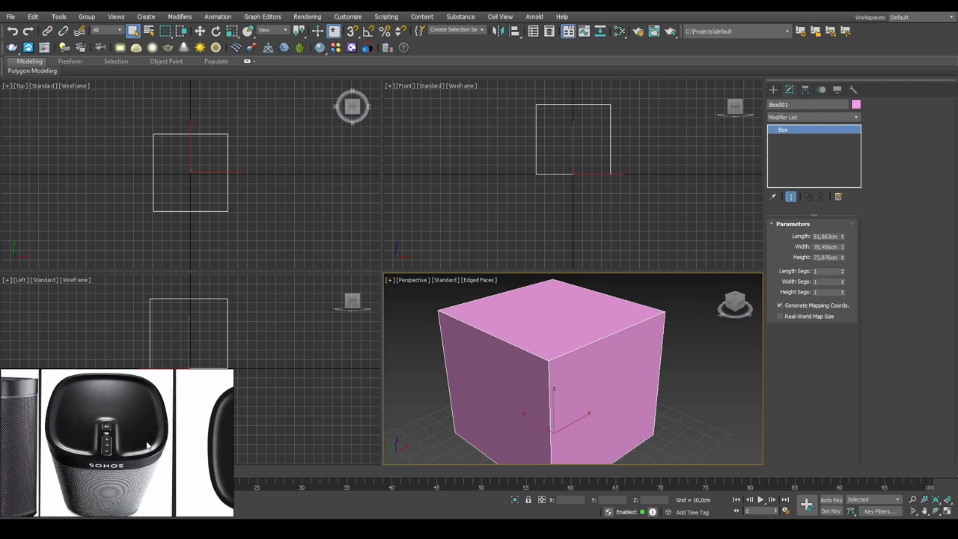
mouse_move(127, 424)
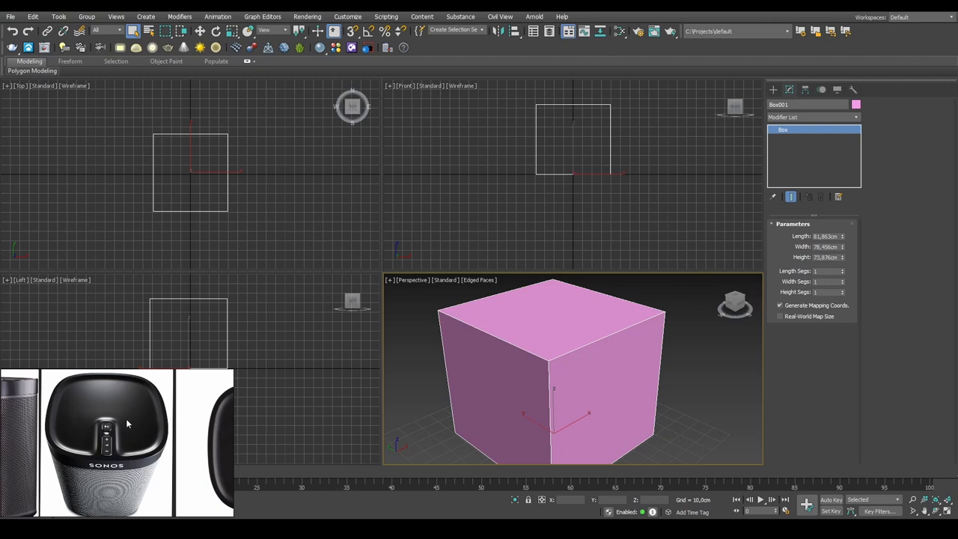
mouse_move(122, 442)
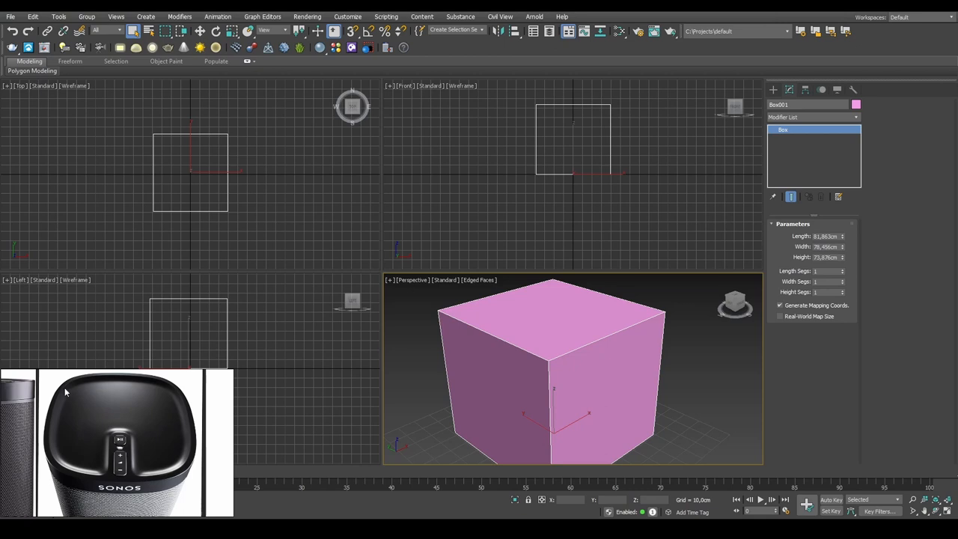
mouse_move(127, 452)
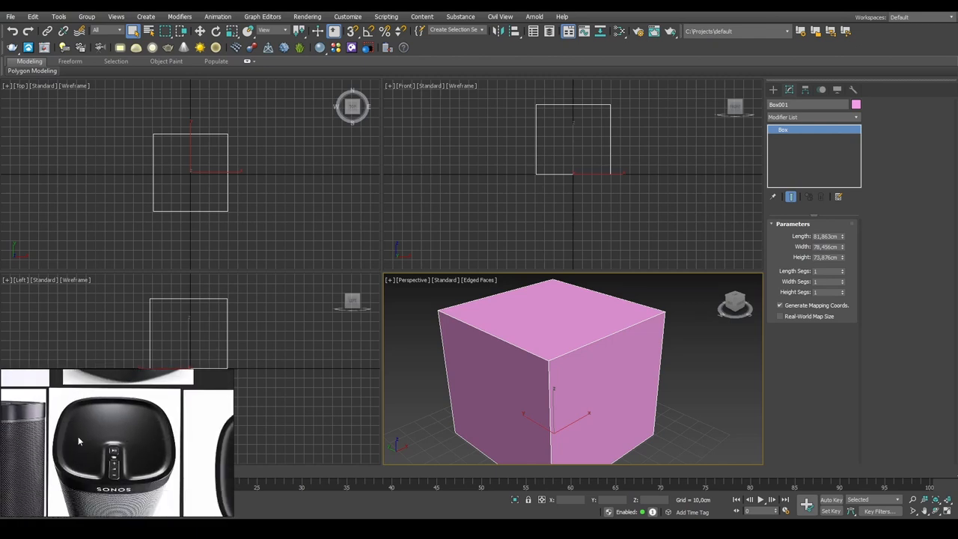
mouse_move(147, 430)
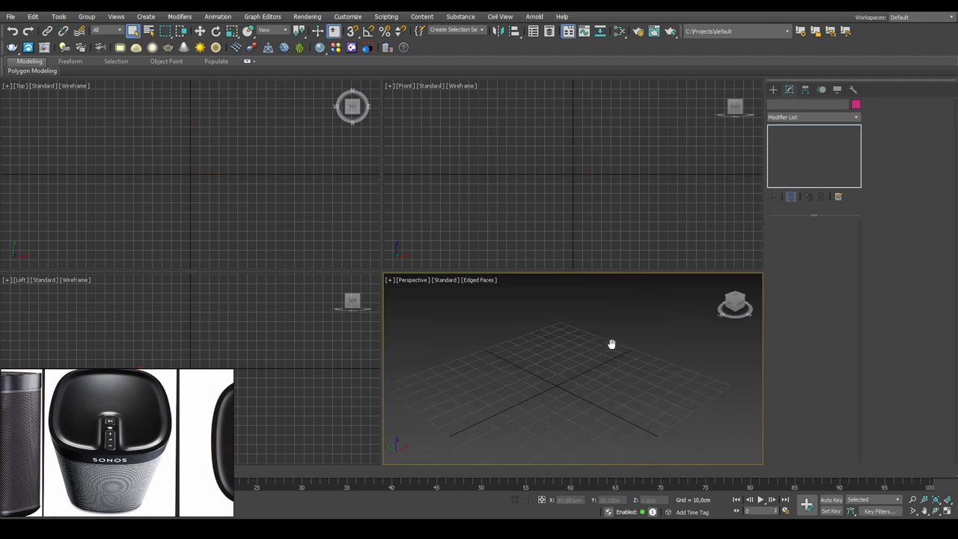
mouse_move(554, 350)
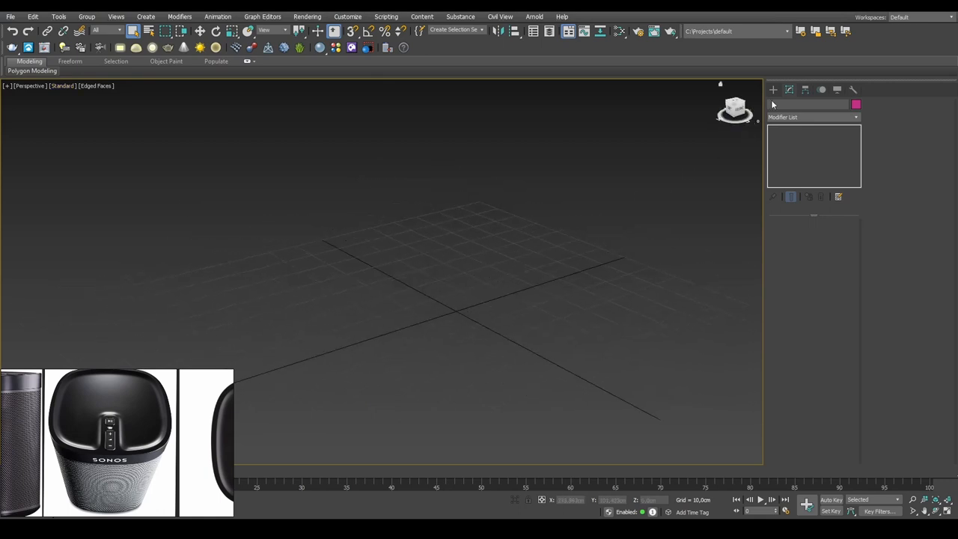
Step: Choose Box creation again and place the cursor in its length field
click(772, 90)
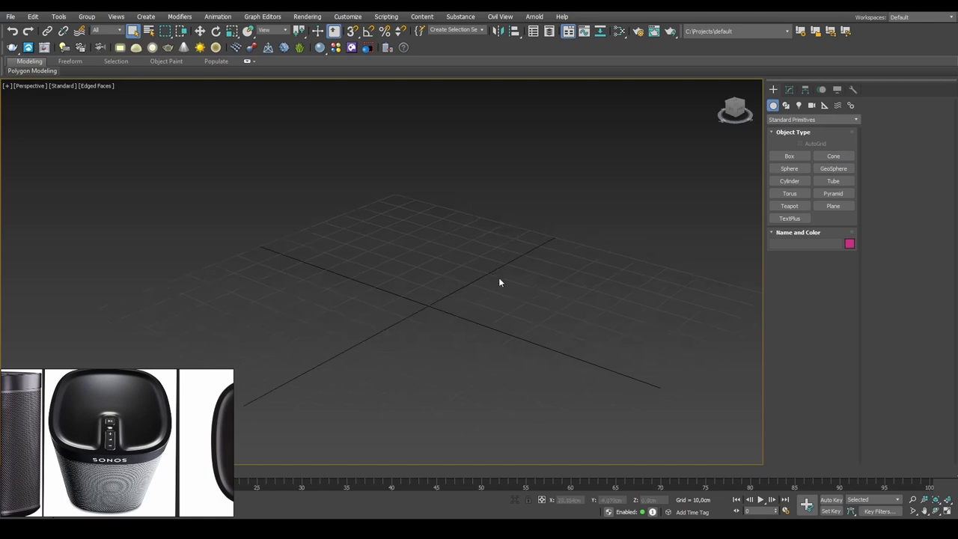
mouse_move(440, 277)
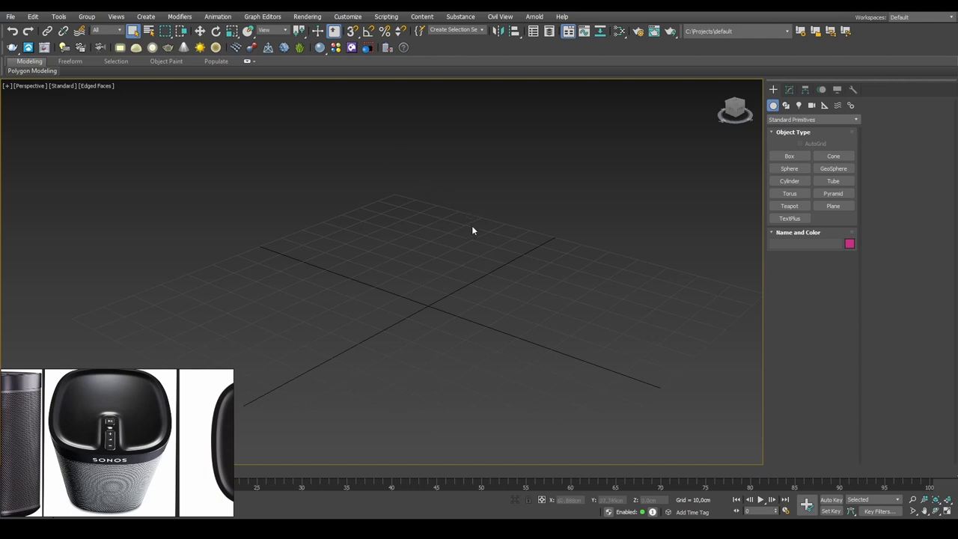
mouse_move(404, 159)
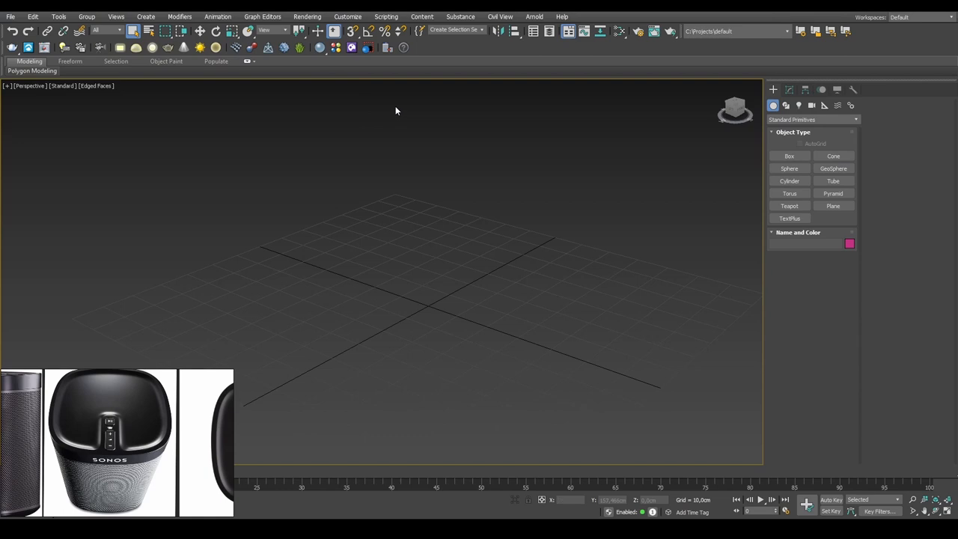
click(788, 156)
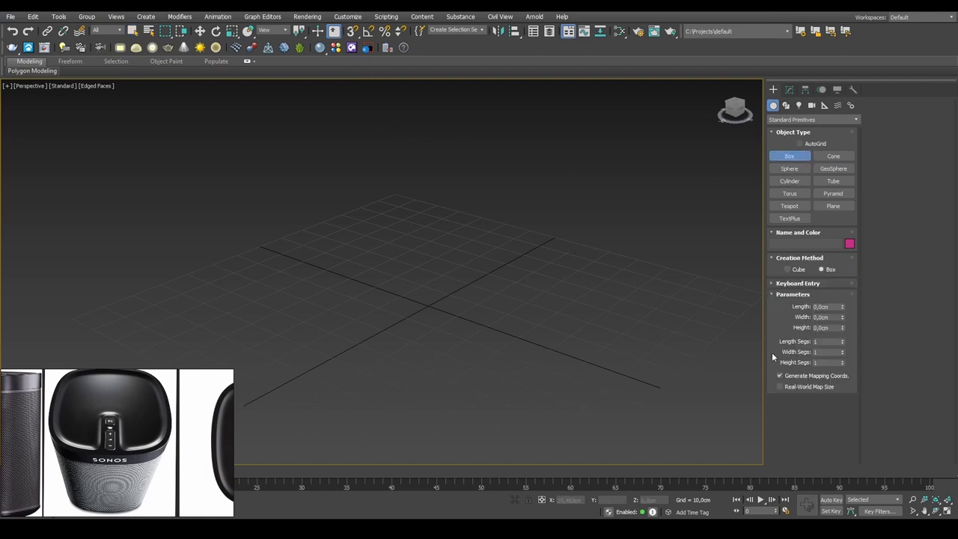
click(823, 305)
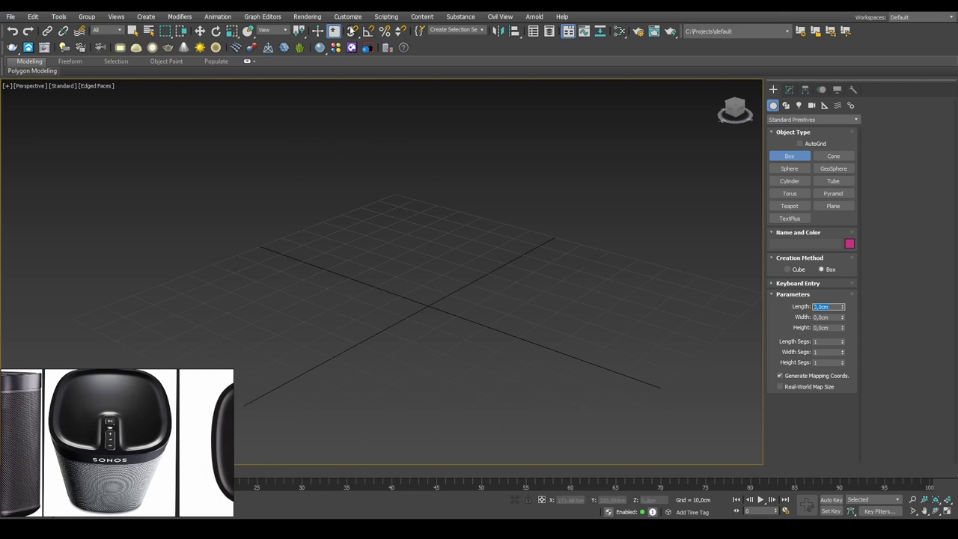
Step: Set the display unit scale to Metric centimeters in Customize > Units Setup
click(347, 16)
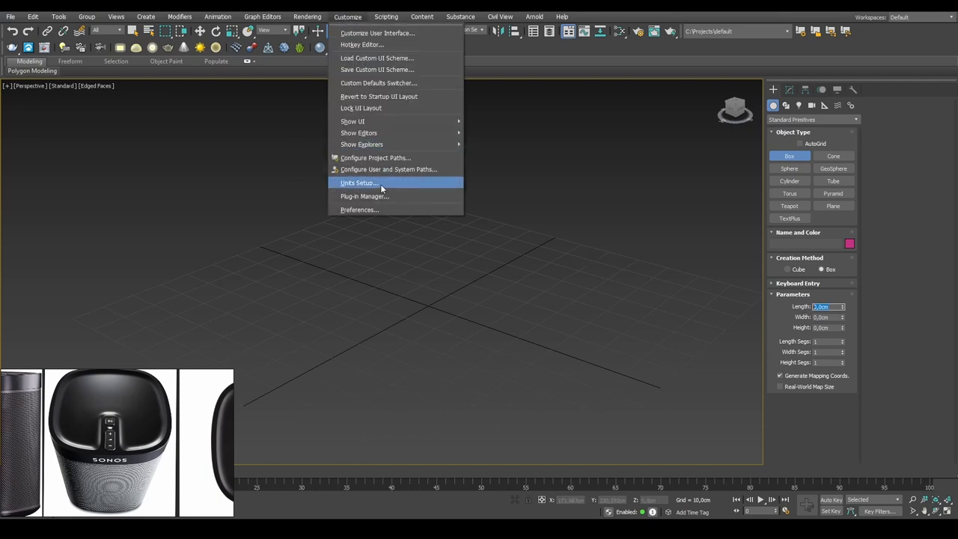
click(359, 182)
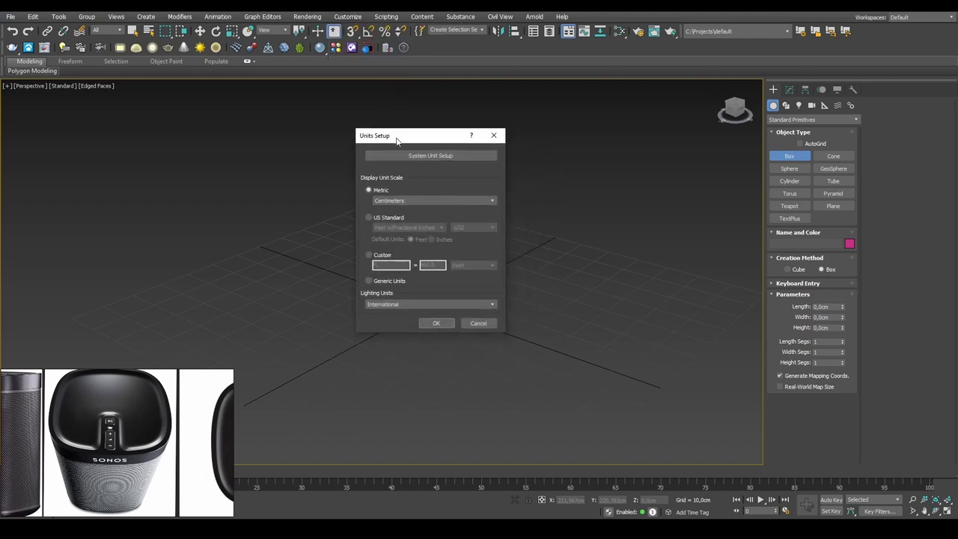
click(368, 282)
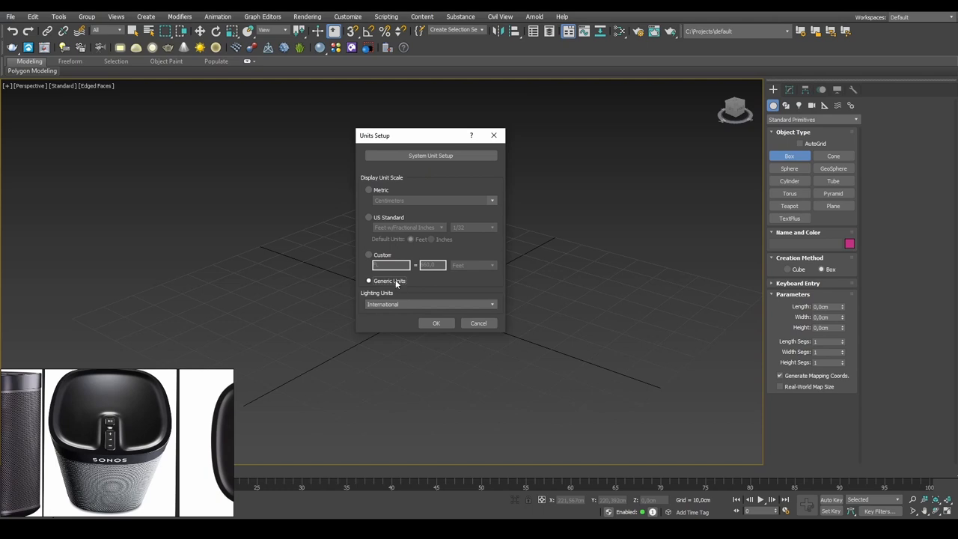
click(368, 188)
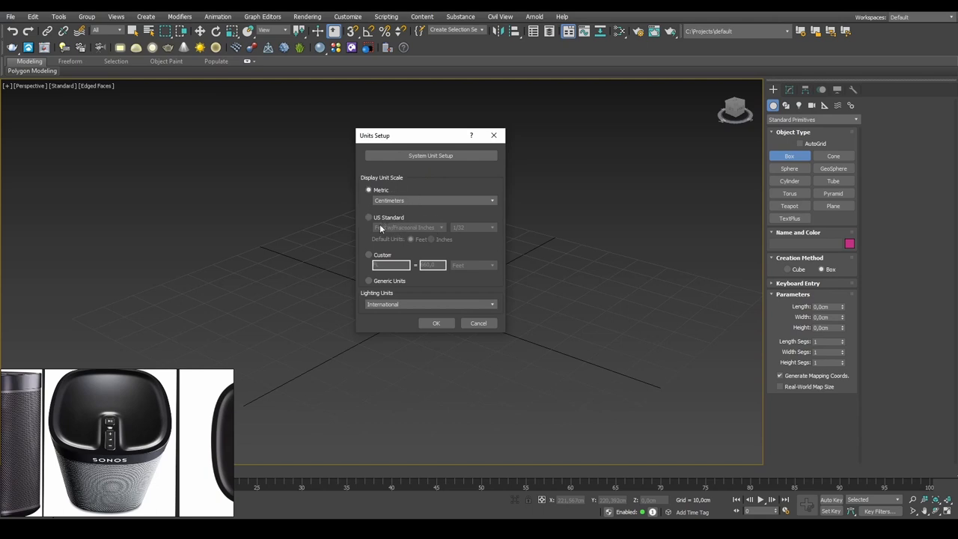
mouse_move(427, 125)
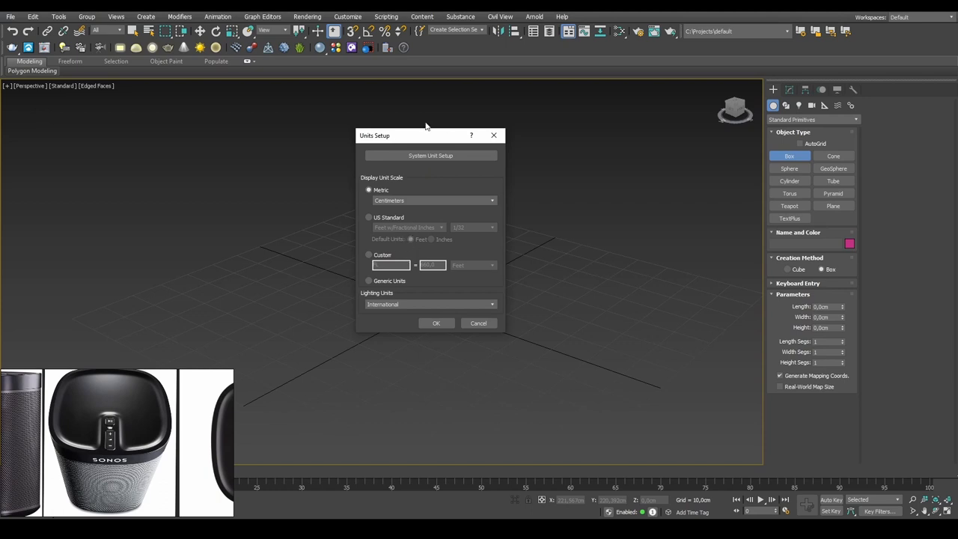
mouse_move(437, 170)
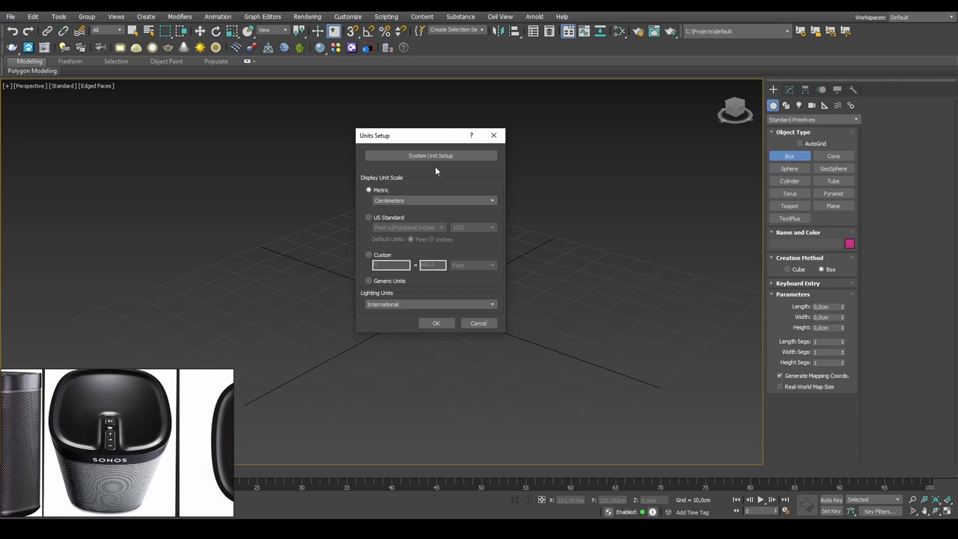
Step: Set the system unit to 1 unit = 1 centimeter, accept it, and draw a new box on the grid
click(431, 155)
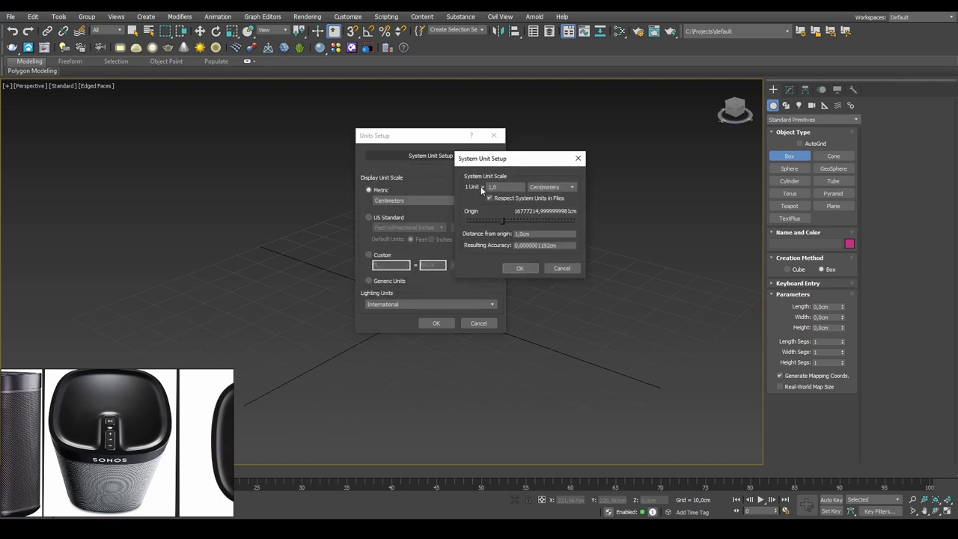
click(506, 186)
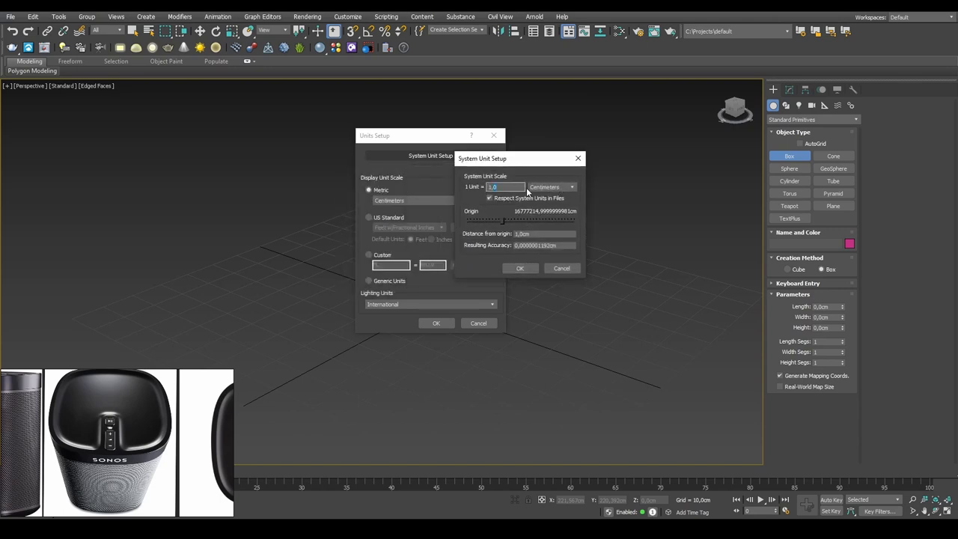
click(572, 186)
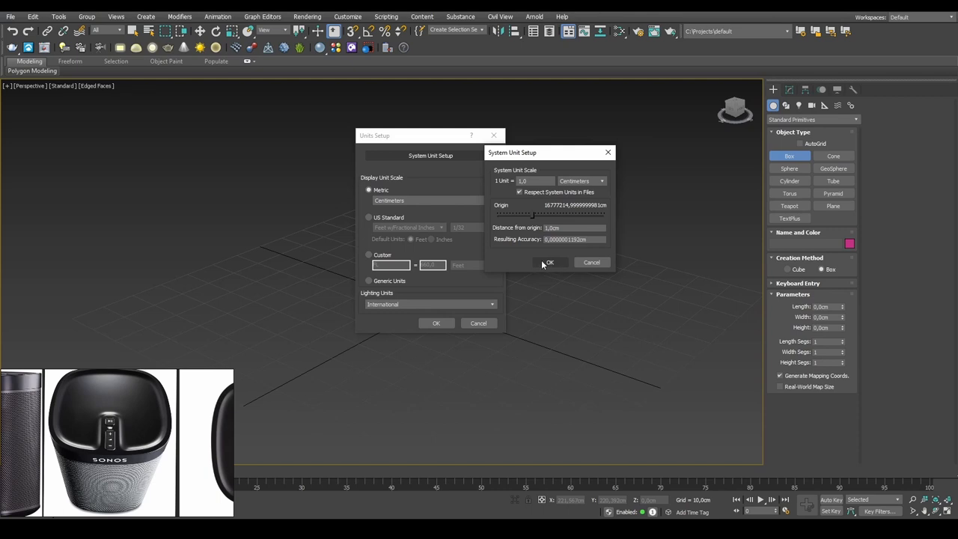
click(548, 262)
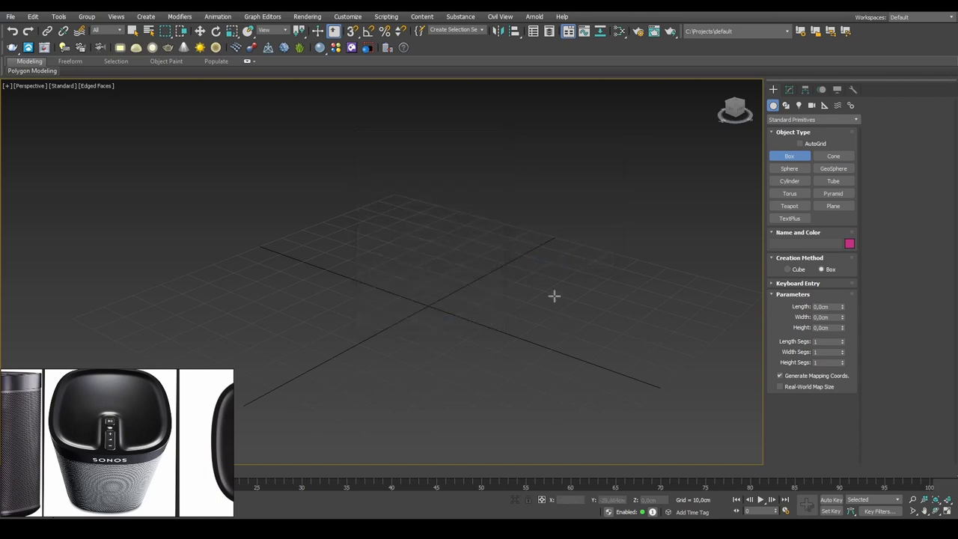
drag(554, 296, 422, 374)
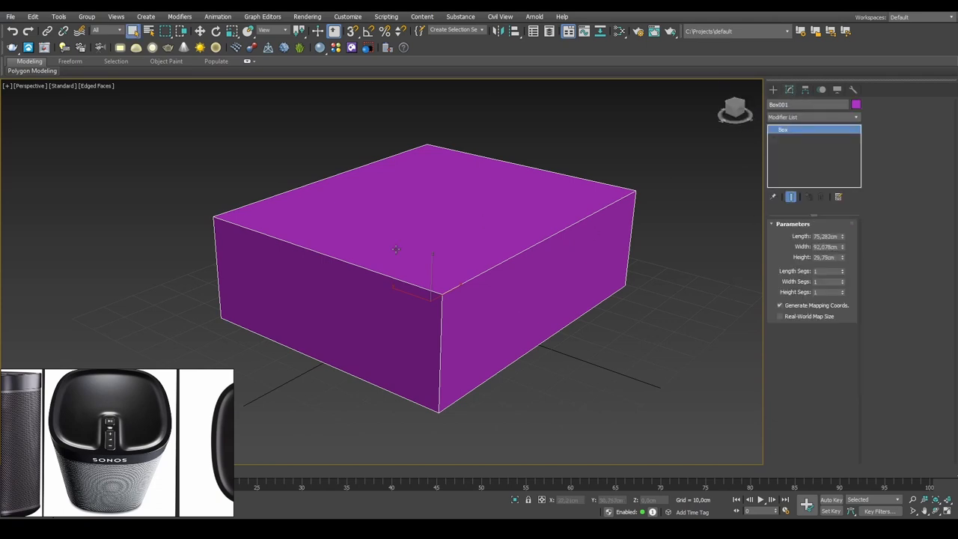
Step: Give the box a 12.5 cm square base and a height of 15,0cm
click(201, 30)
text(12)
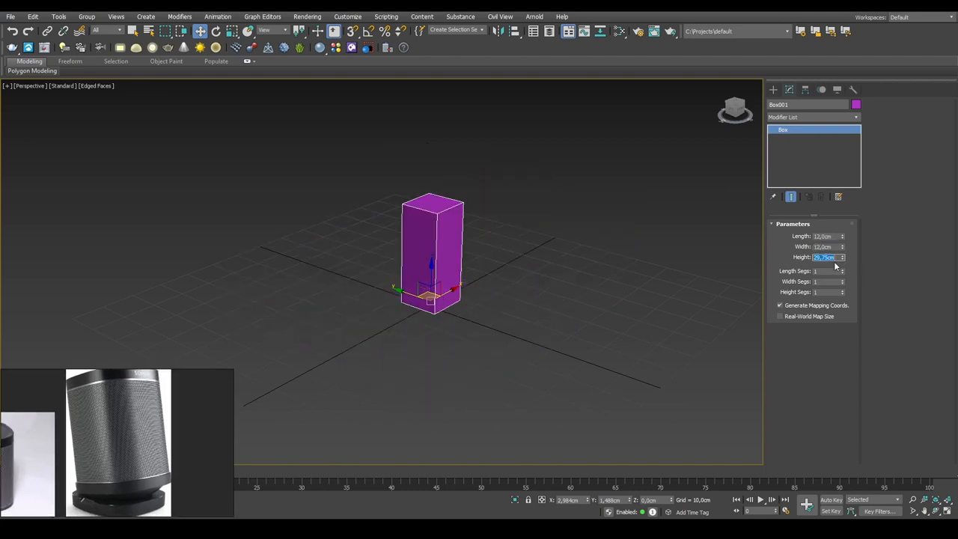
text(15,0cm)
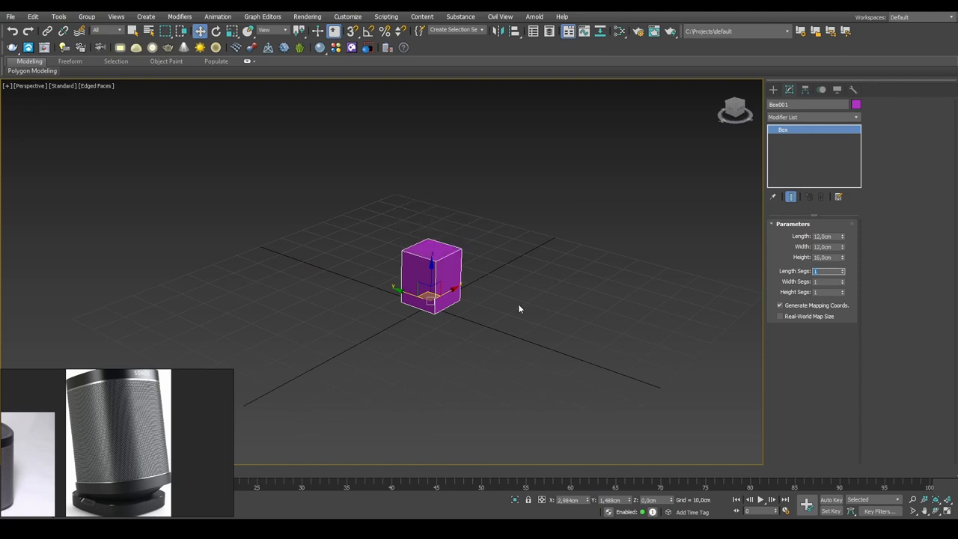
scroll(up, 3)
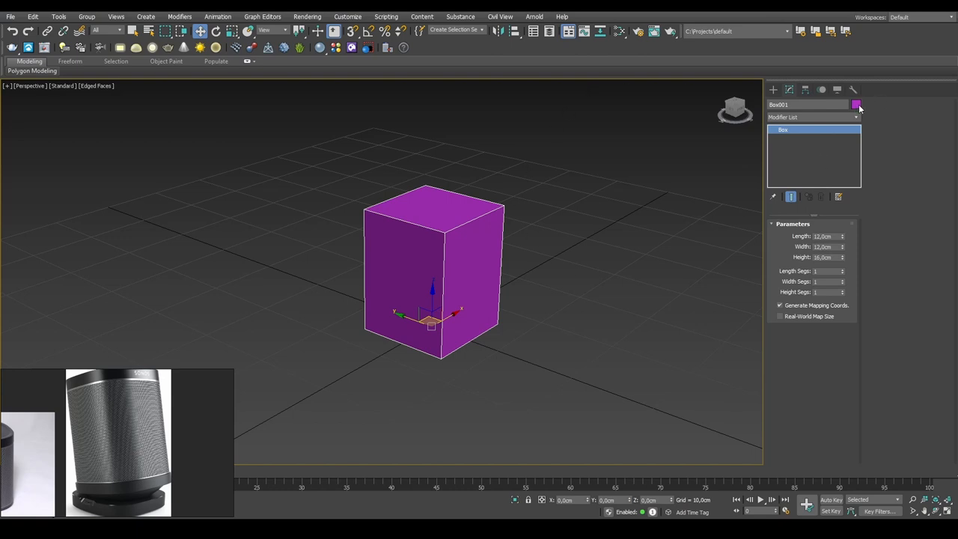
Step: Give the box a dark grey custom object colour and remove the accidentally created extra object
click(856, 105)
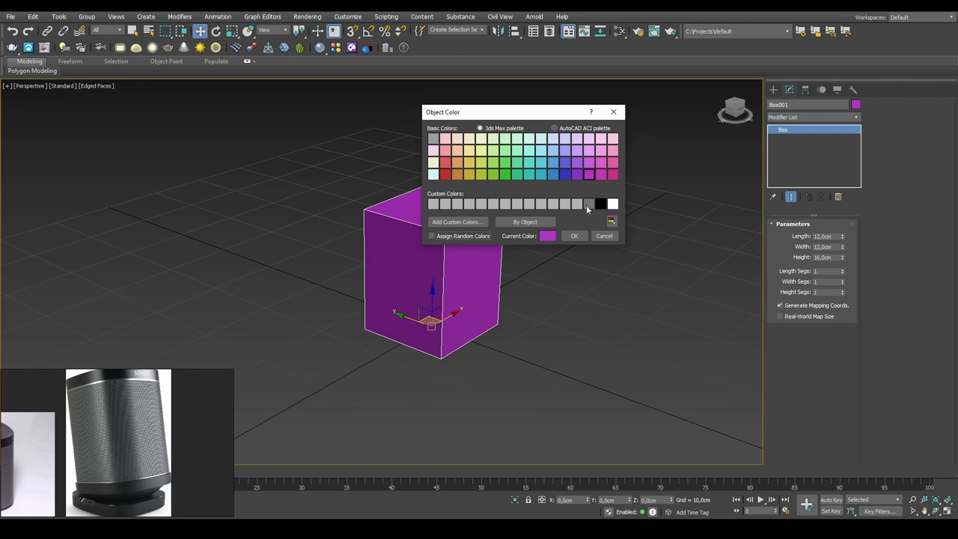
click(590, 204)
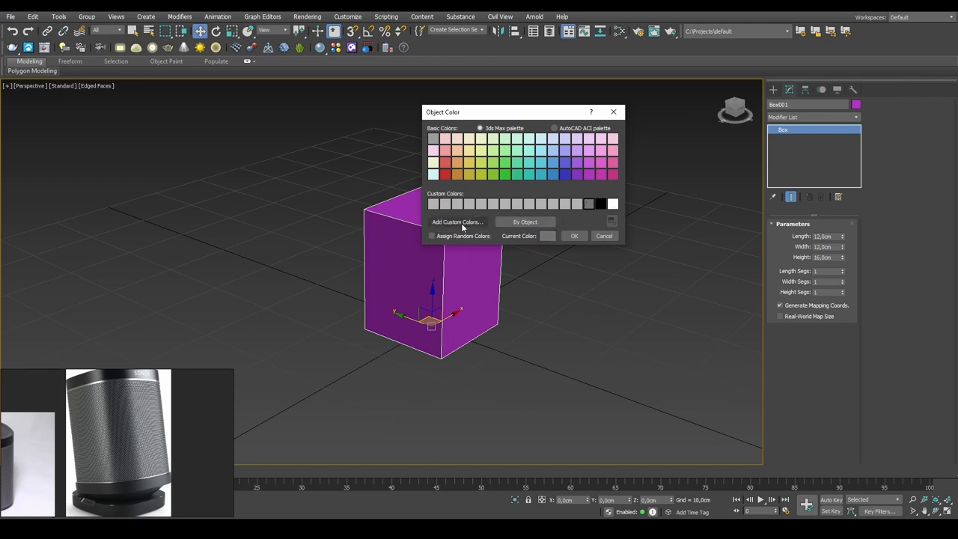
click(457, 222)
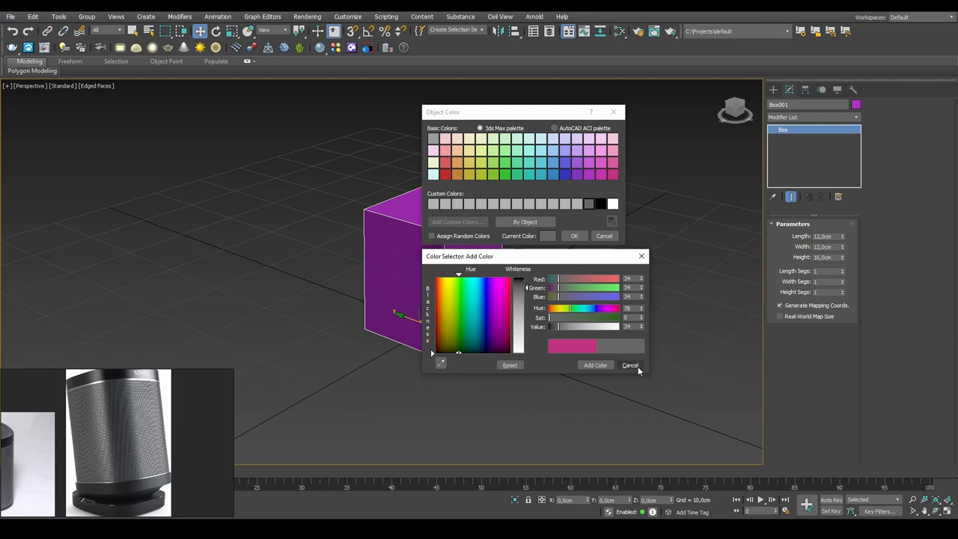
click(630, 365)
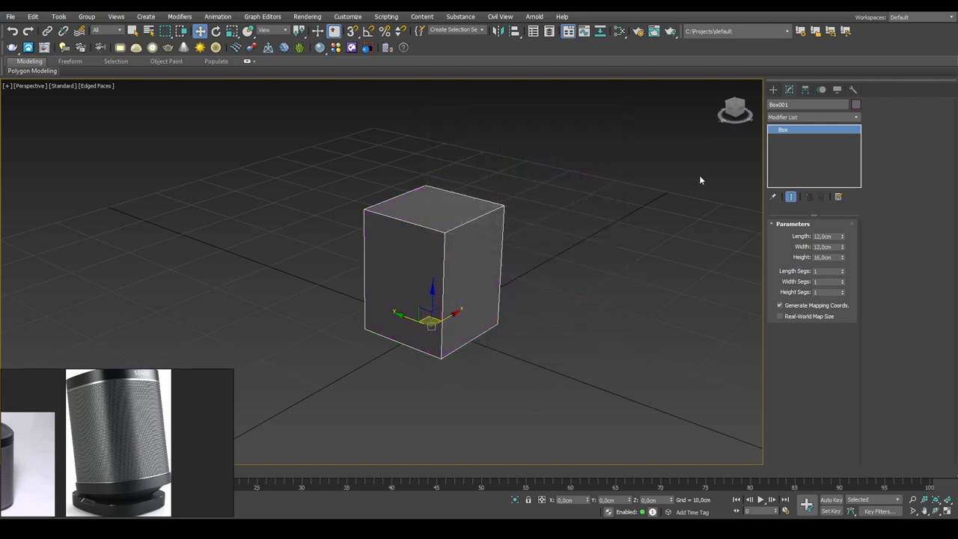
click(772, 90)
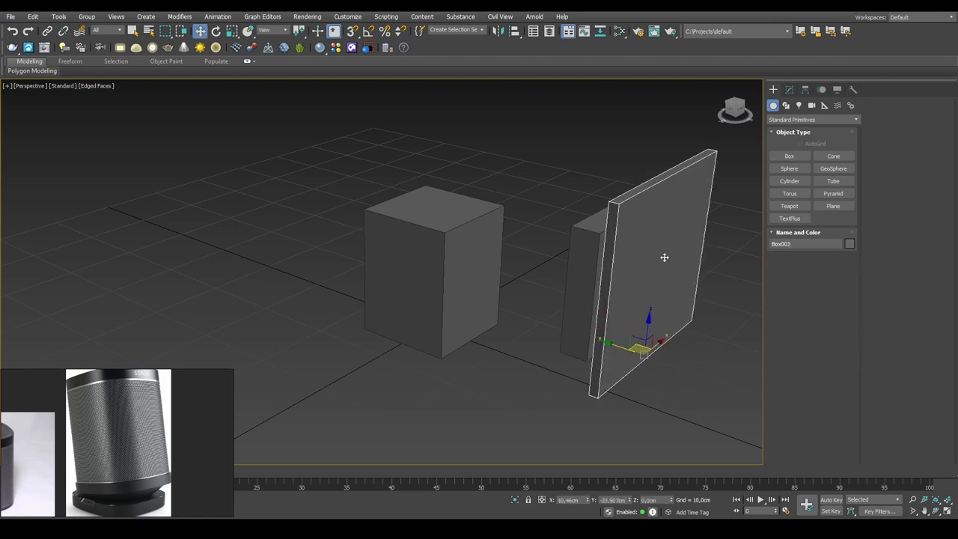
key(Delete)
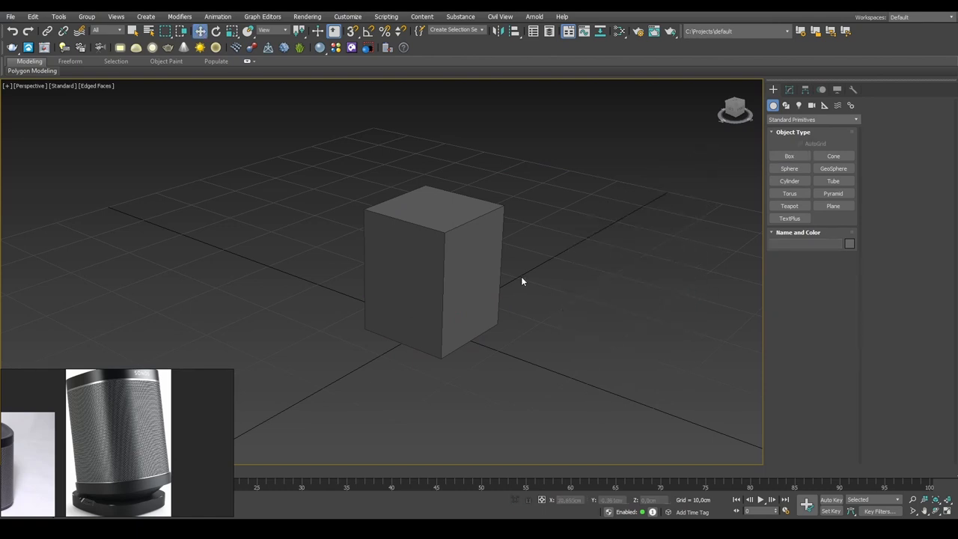
Step: Rename the box to 'Sonos_Play_1_001' in the Modify panel name field
click(789, 90)
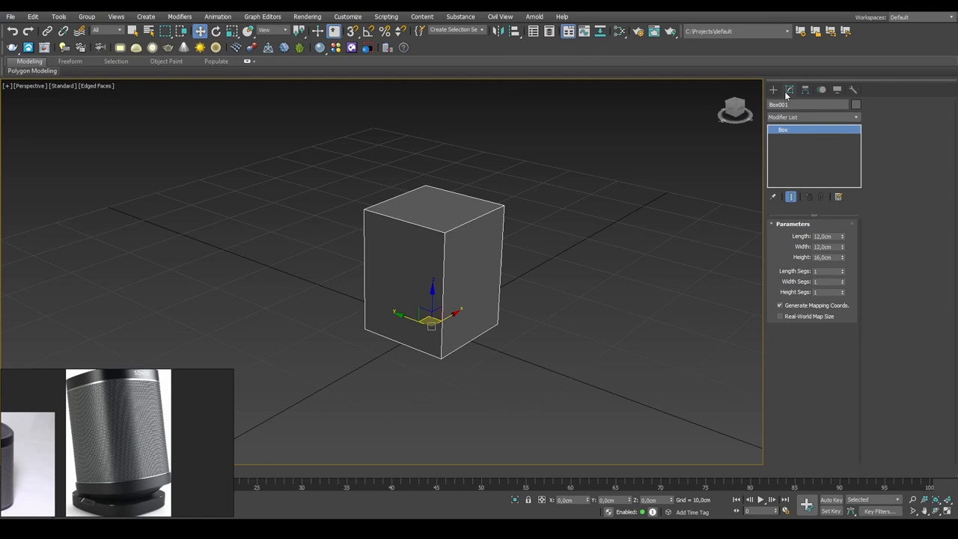
mouse_move(482, 195)
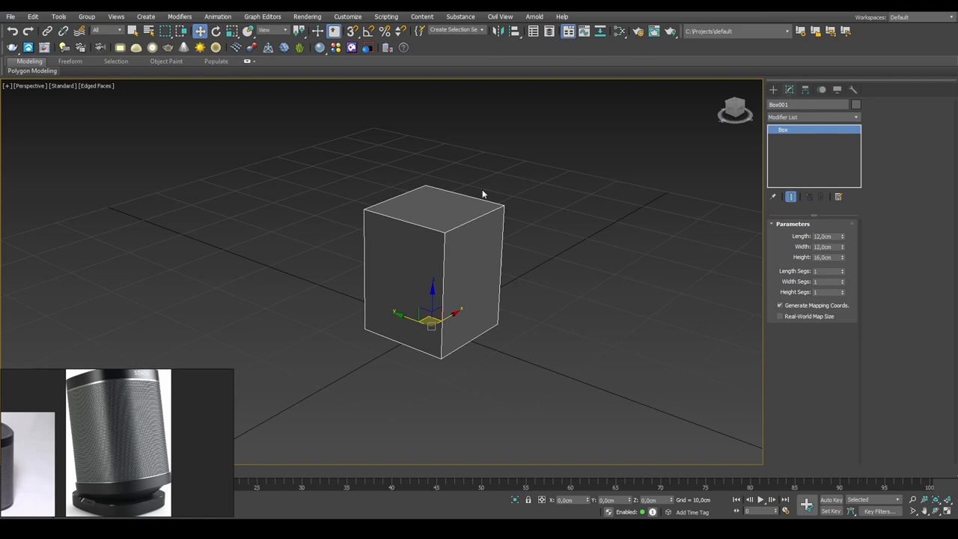
mouse_move(566, 269)
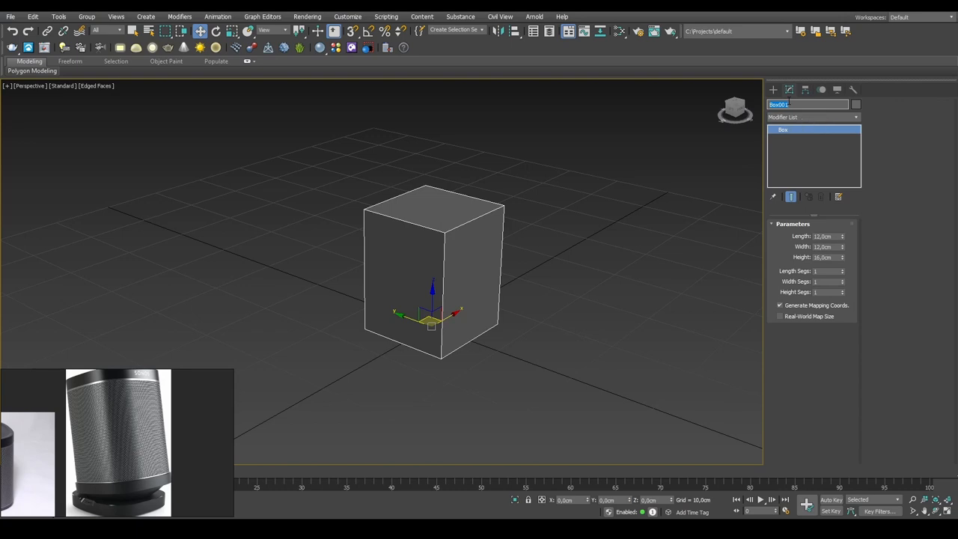
text(Sonos_Play1_002)
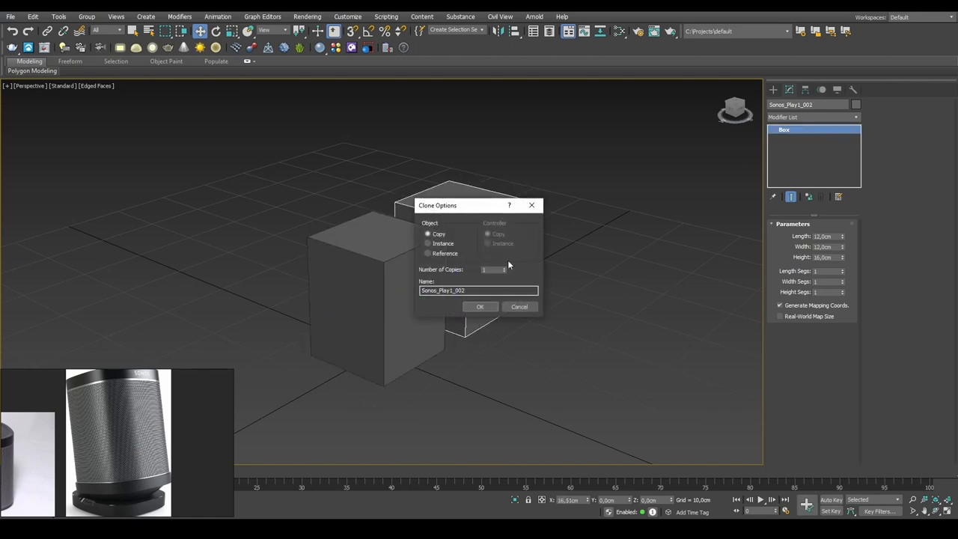
click(478, 305)
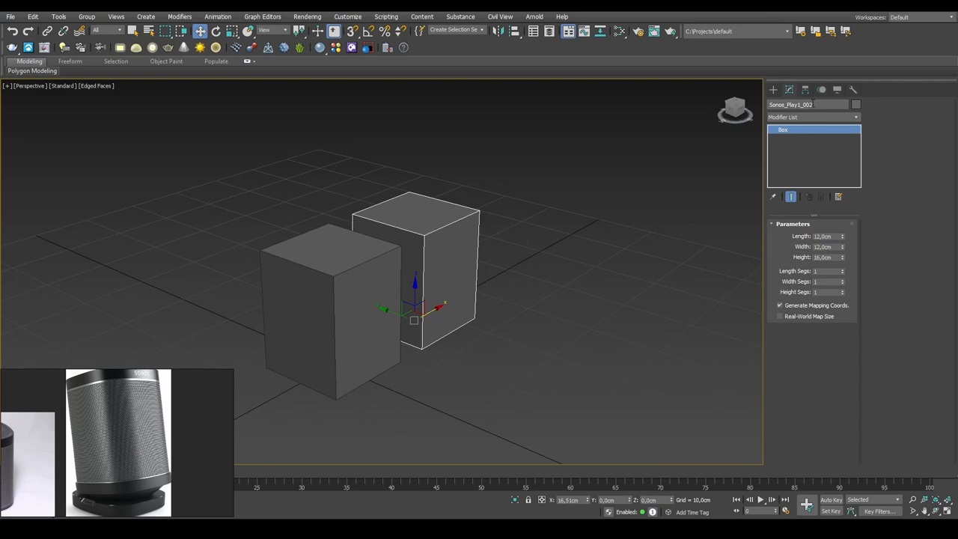
mouse_move(521, 179)
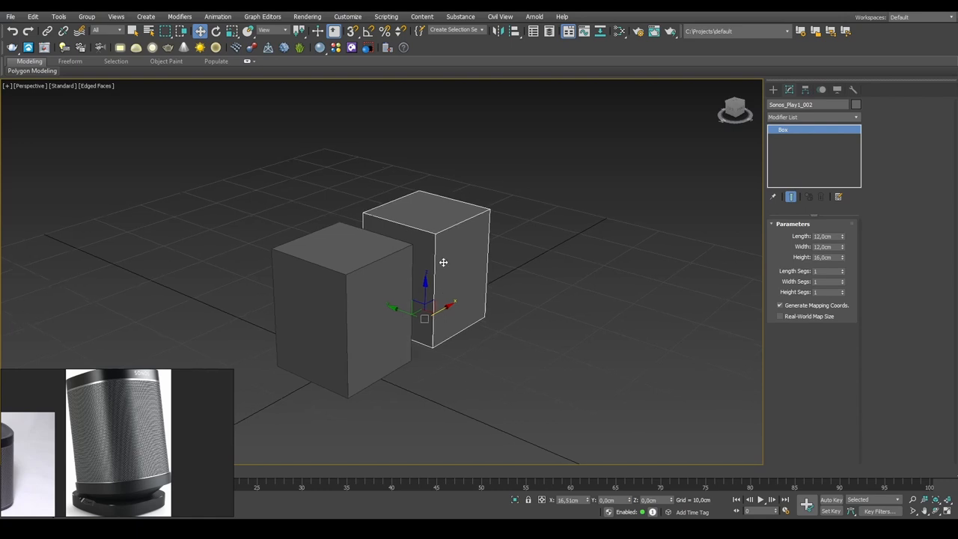
drag(443, 262, 464, 230)
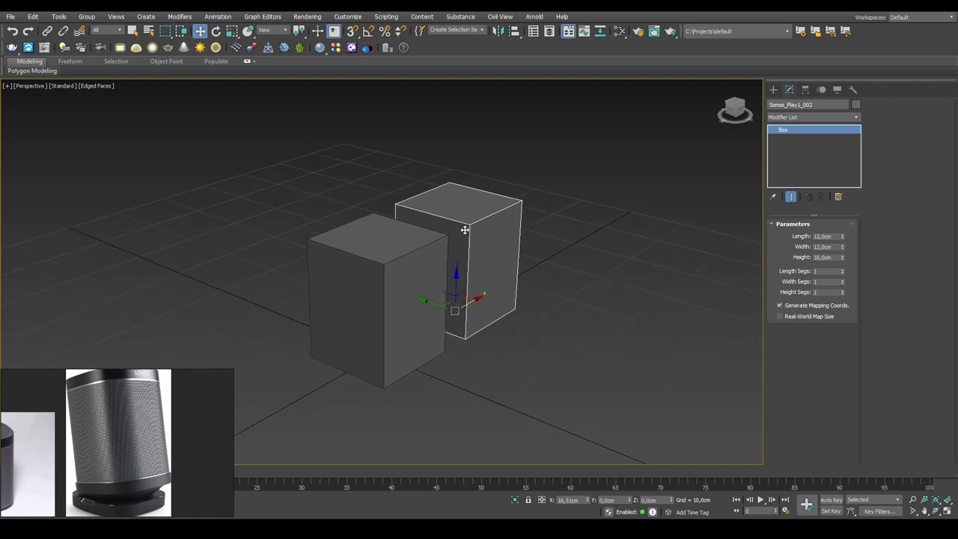
mouse_move(473, 255)
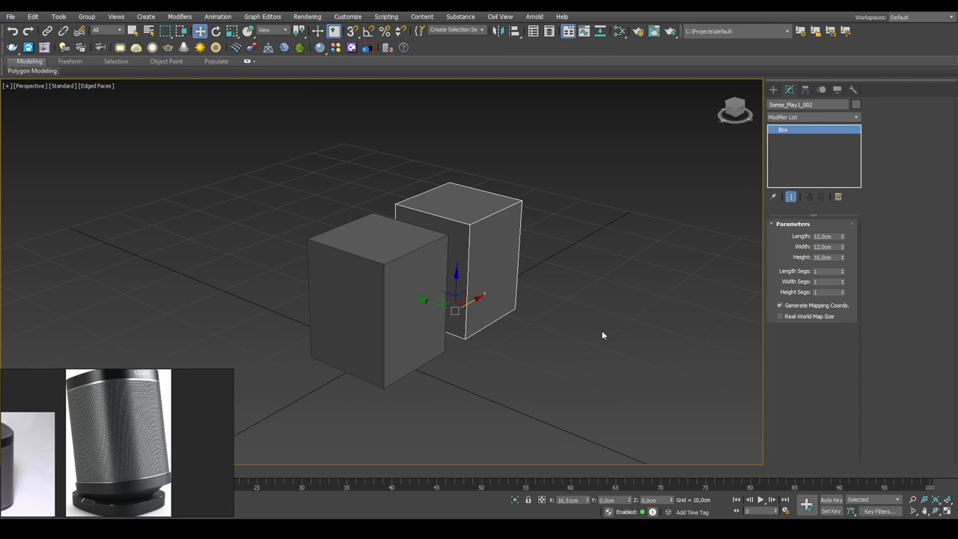
mouse_move(596, 260)
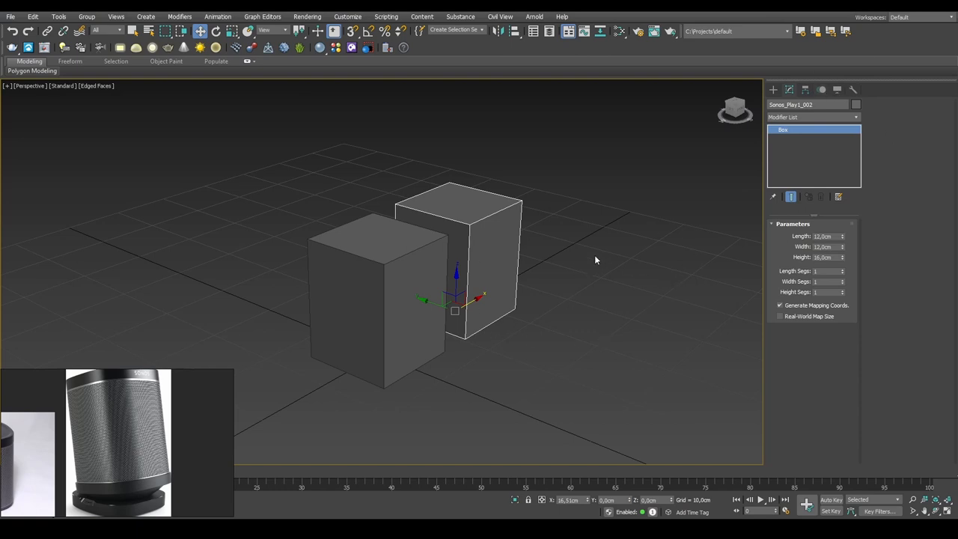
mouse_move(527, 272)
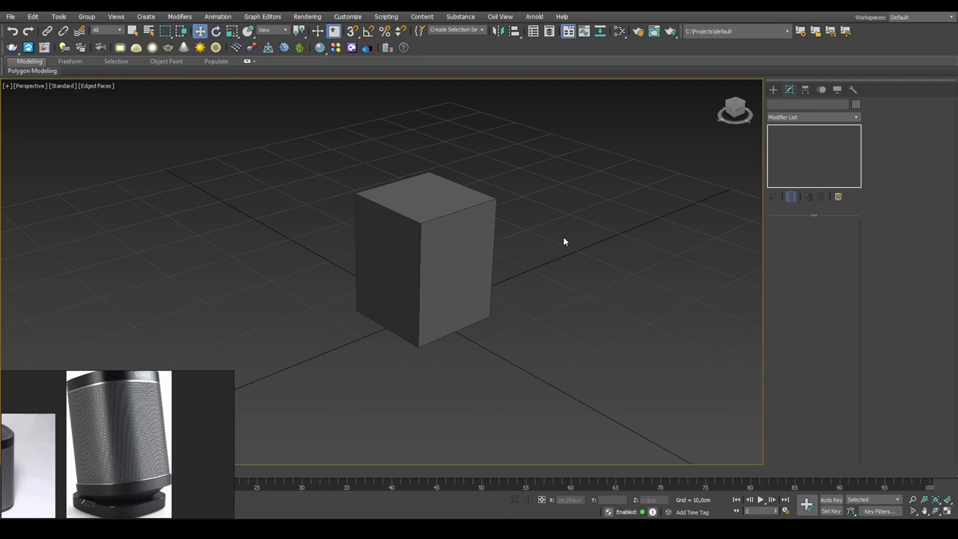
mouse_move(199, 131)
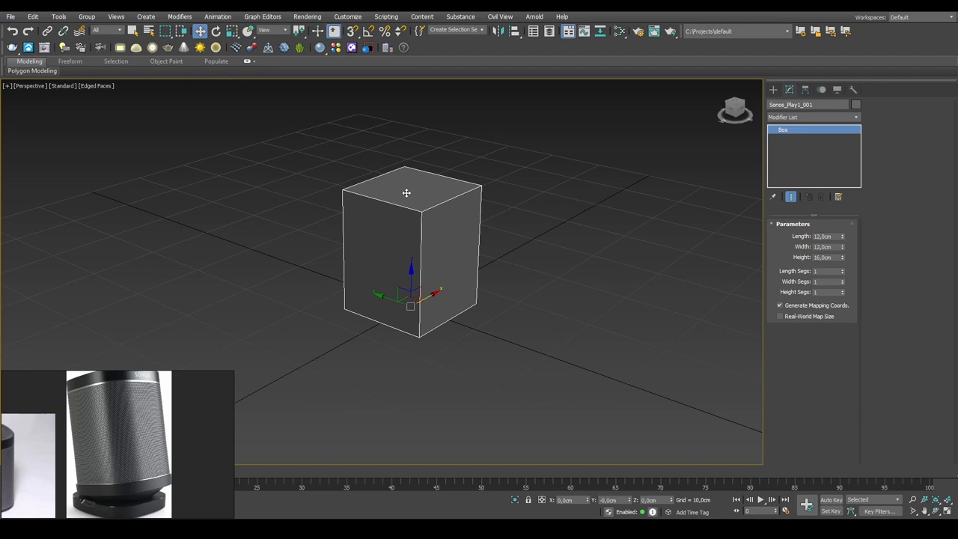
click(216, 29)
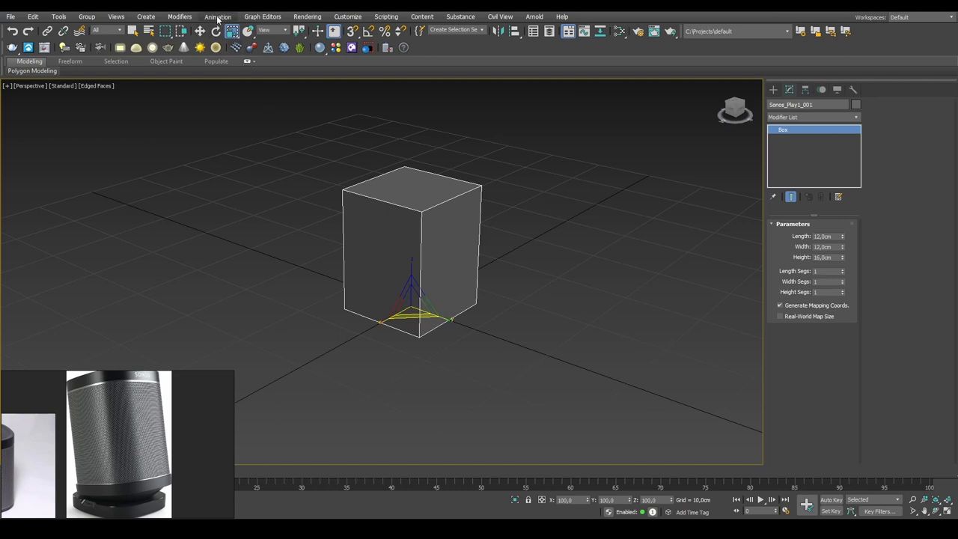
click(218, 16)
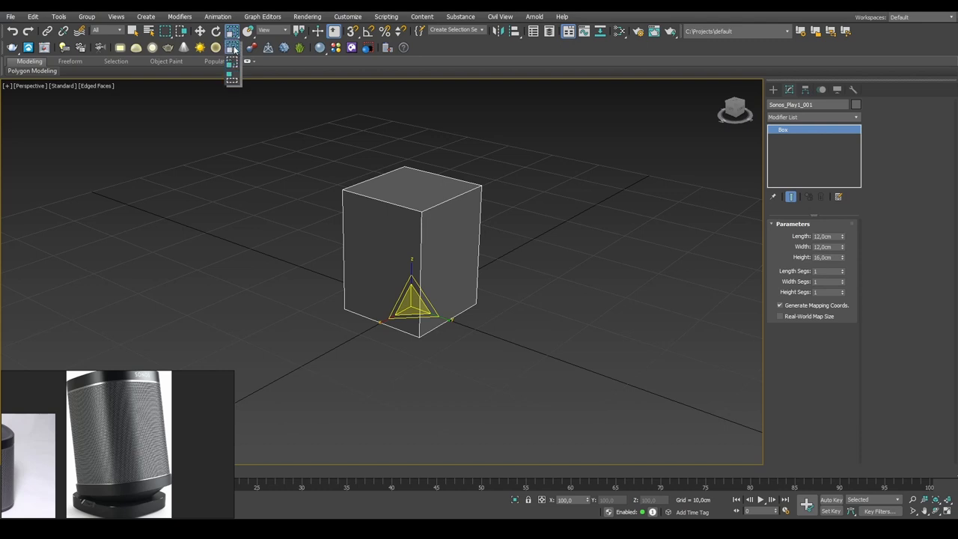
click(216, 29)
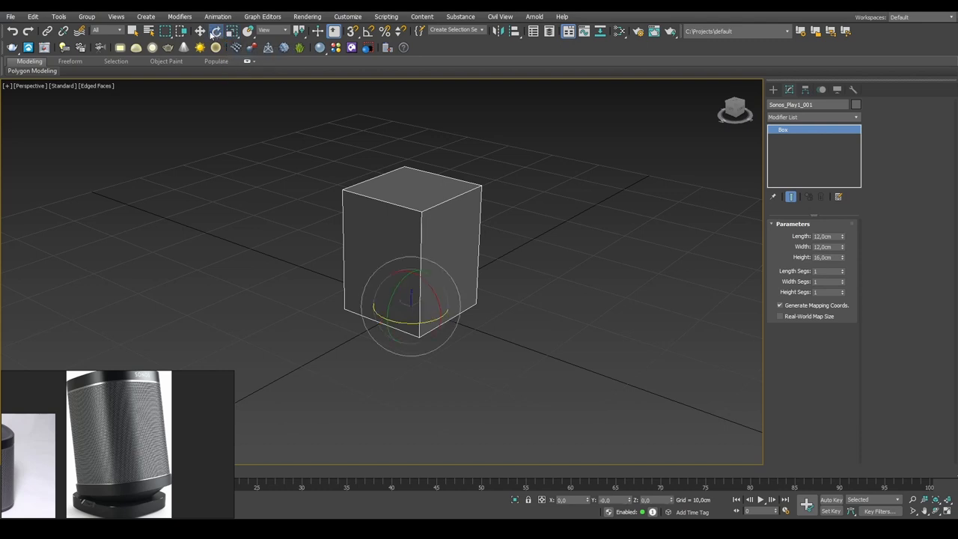
click(232, 30)
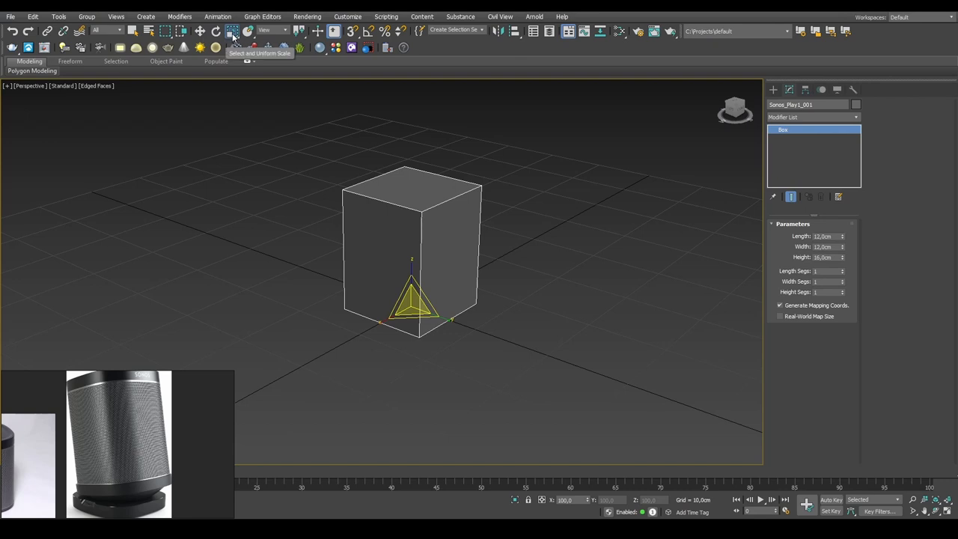
click(233, 30)
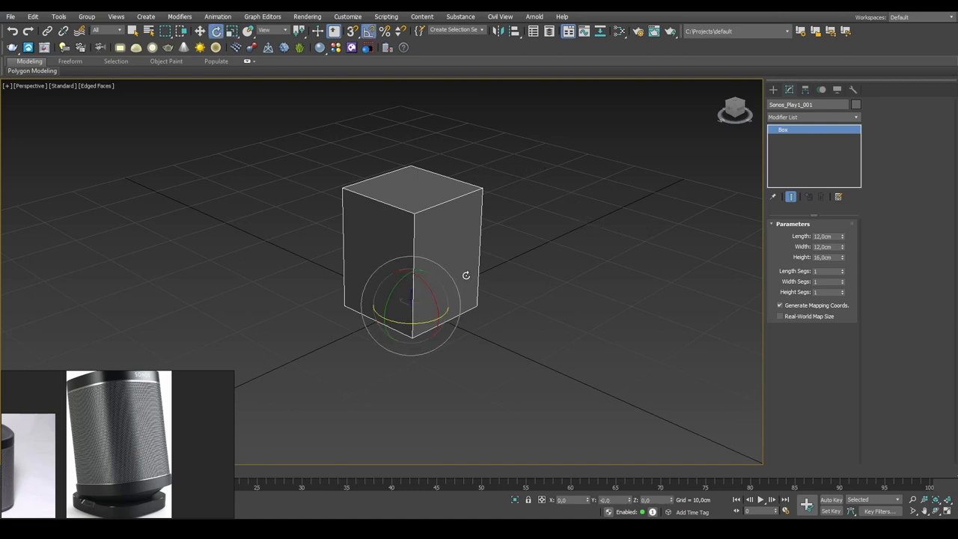
mouse_move(368, 30)
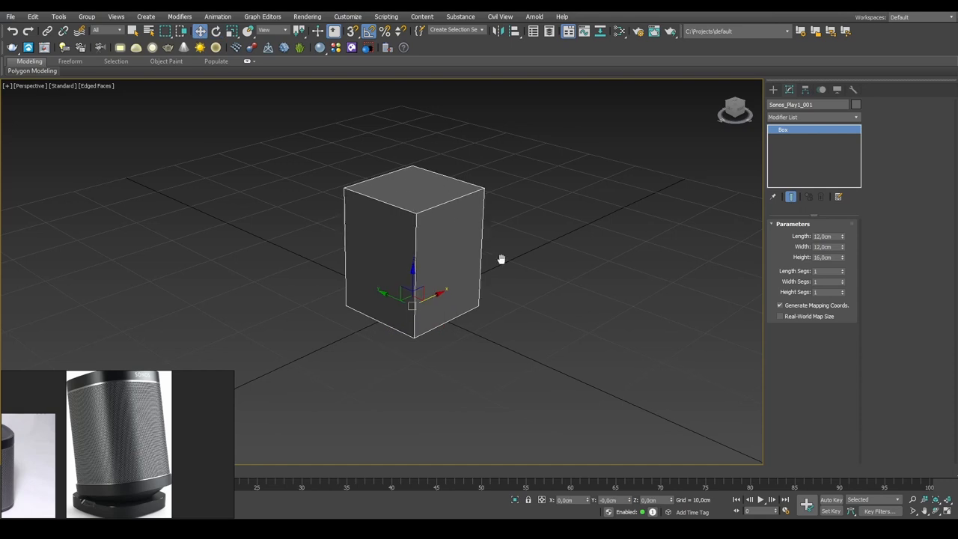
drag(501, 257, 536, 302)
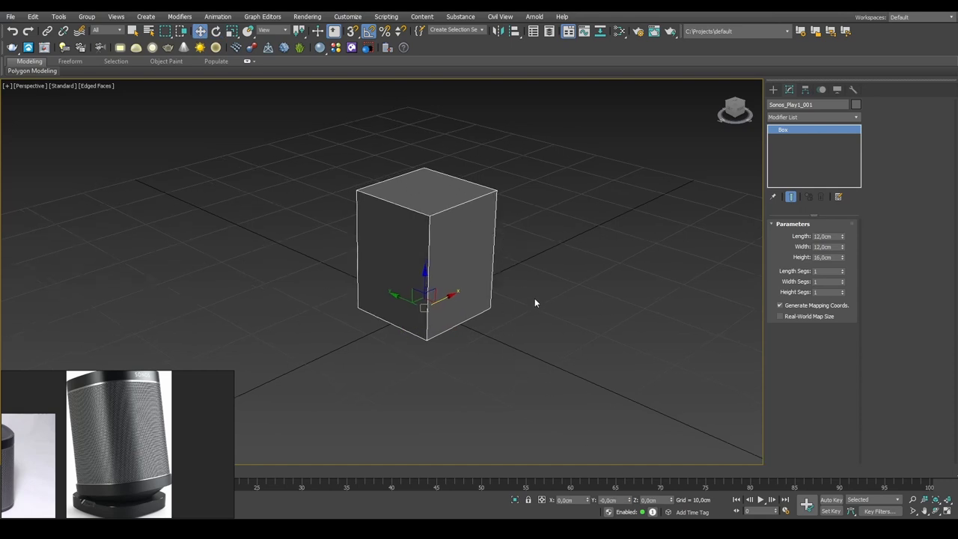
mouse_move(339, 217)
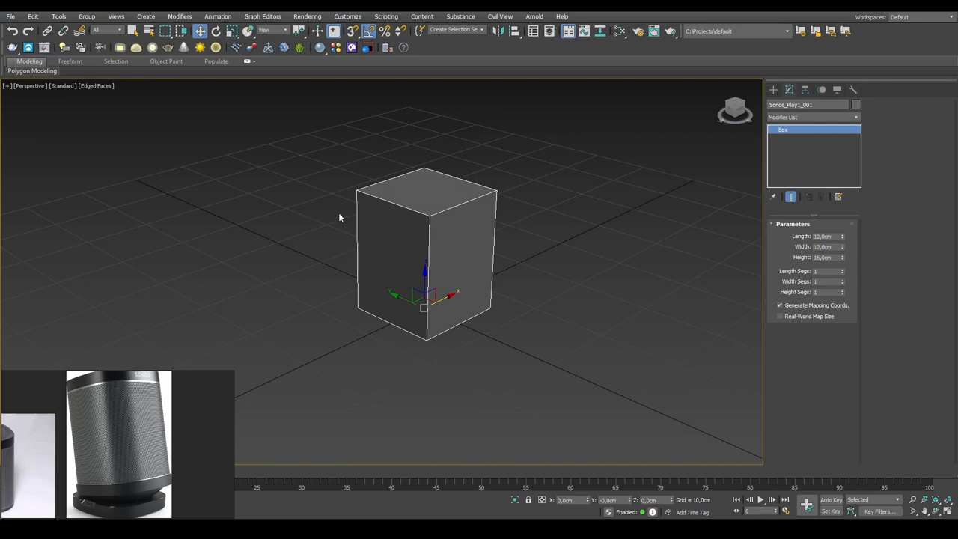
mouse_move(345, 163)
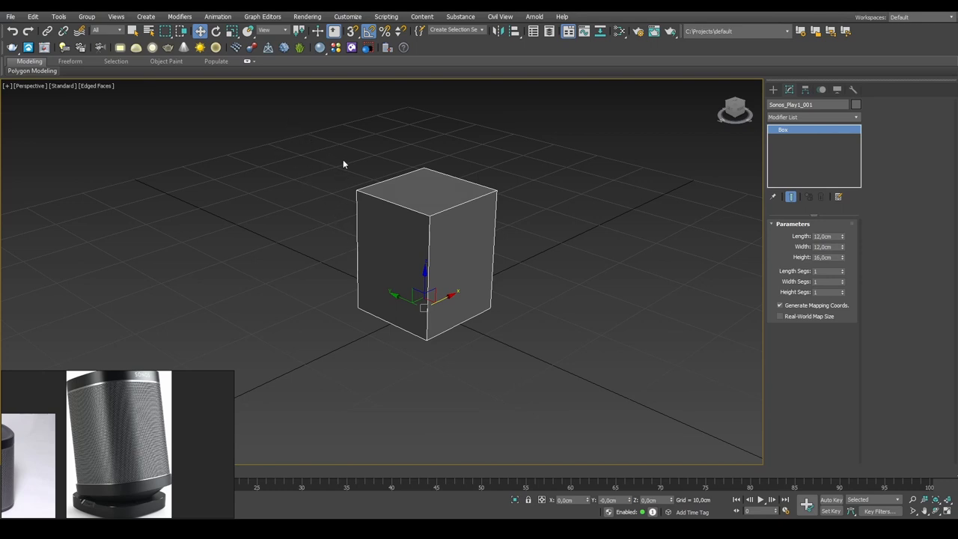
mouse_move(572, 302)
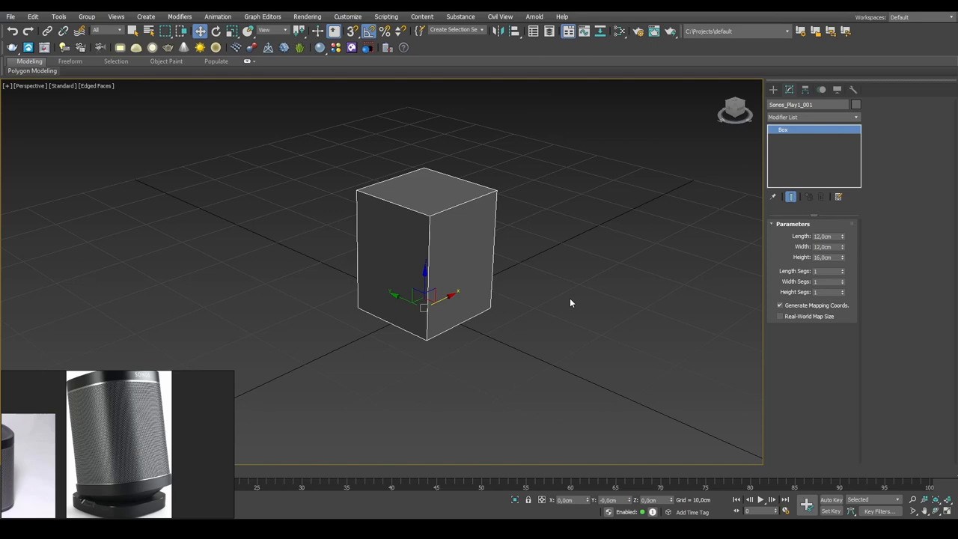
mouse_move(581, 194)
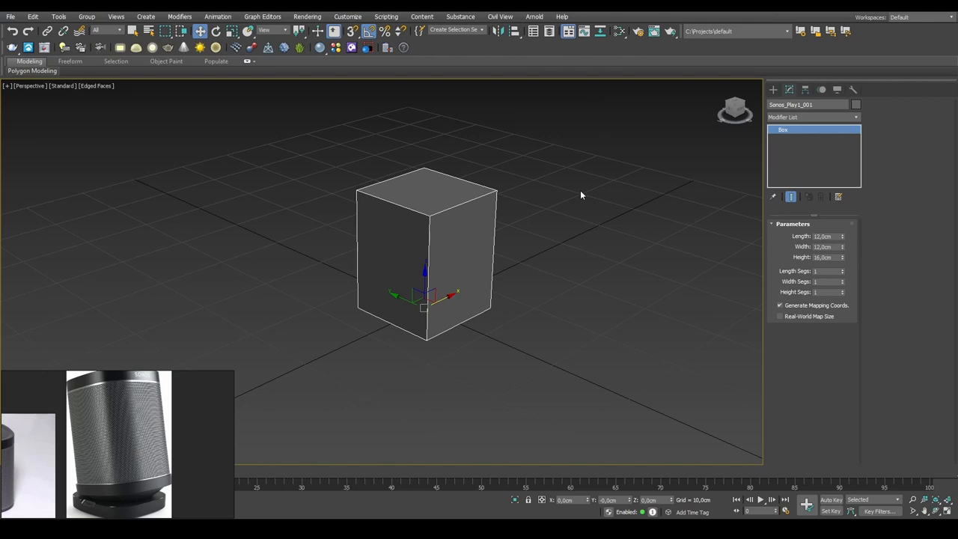
mouse_move(517, 302)
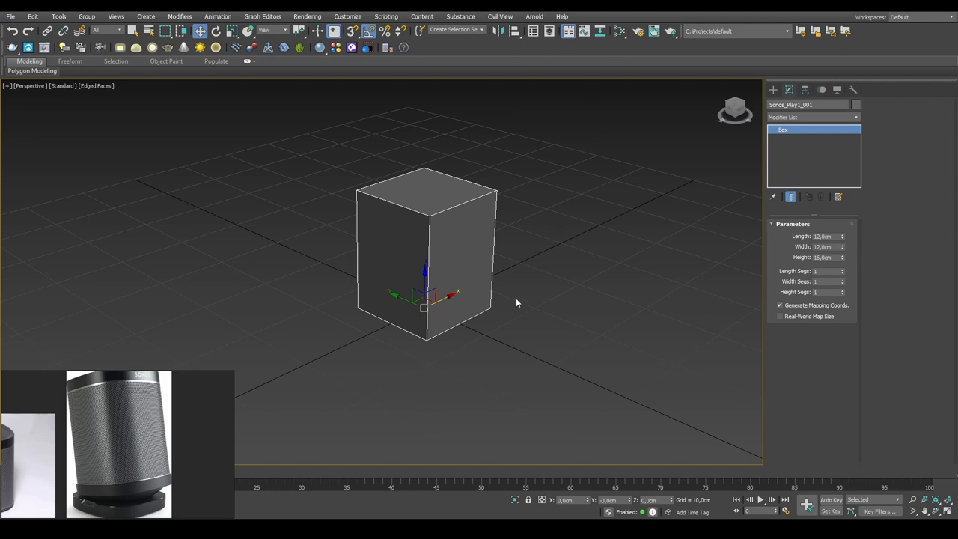
mouse_move(314, 380)
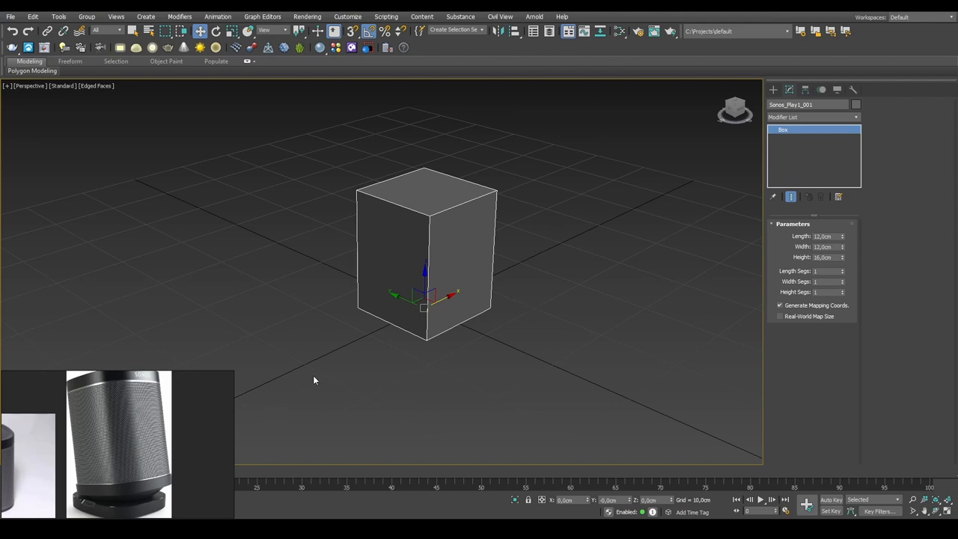
mouse_move(506, 390)
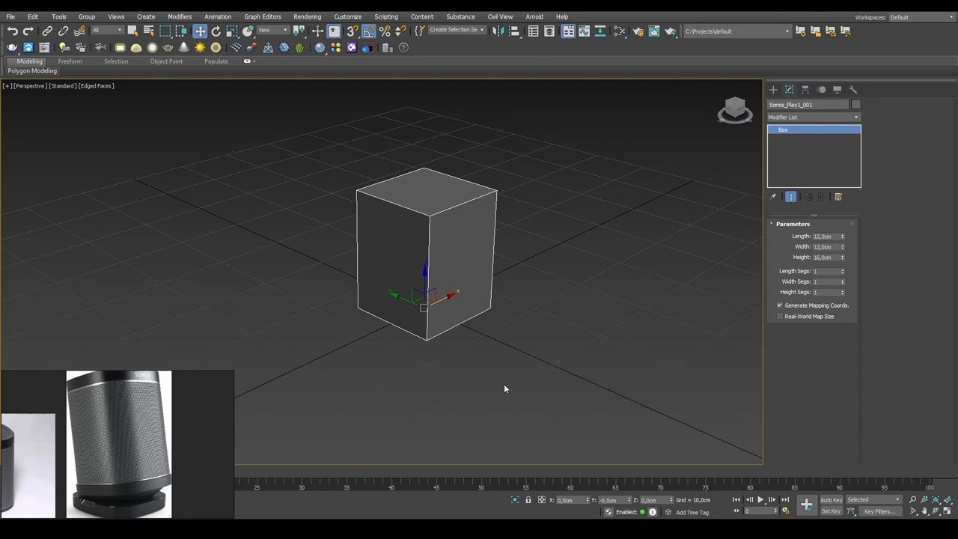